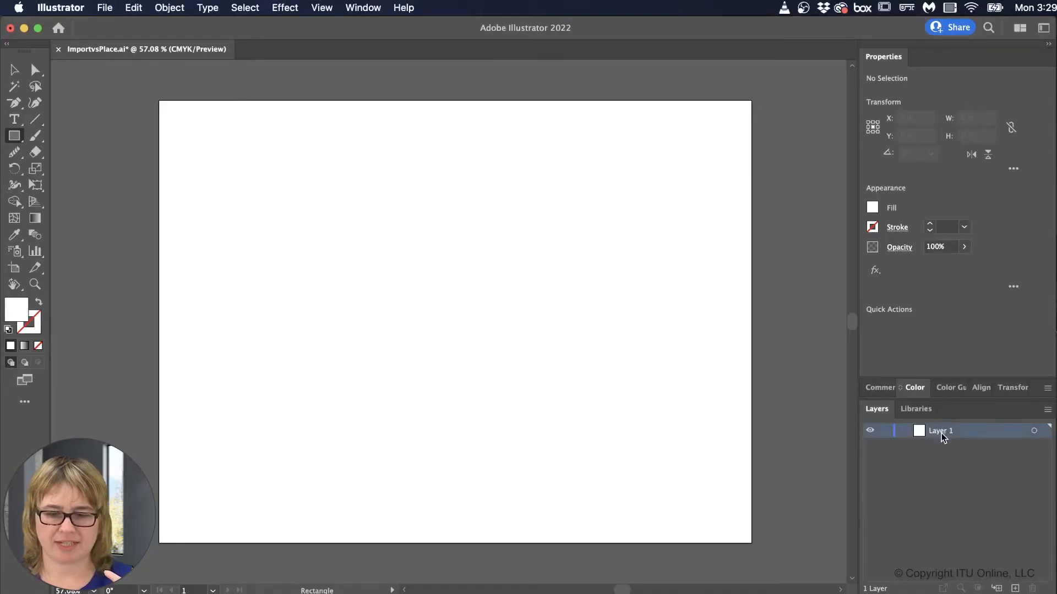
Step: Draw a rectangle on the artboard and give it a pink fill
drag(268, 225, 273, 230)
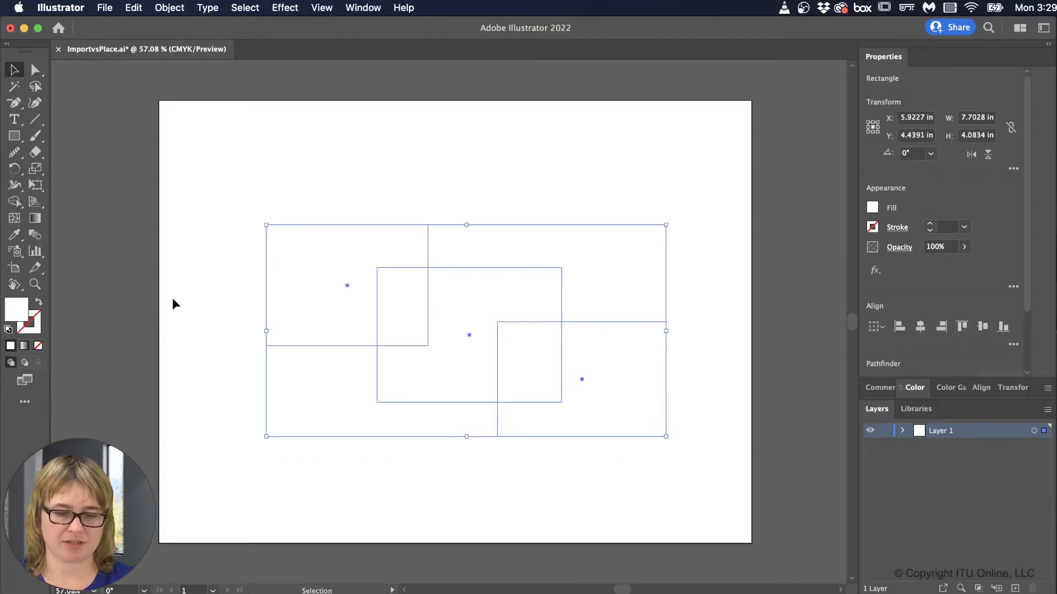
click(8, 332)
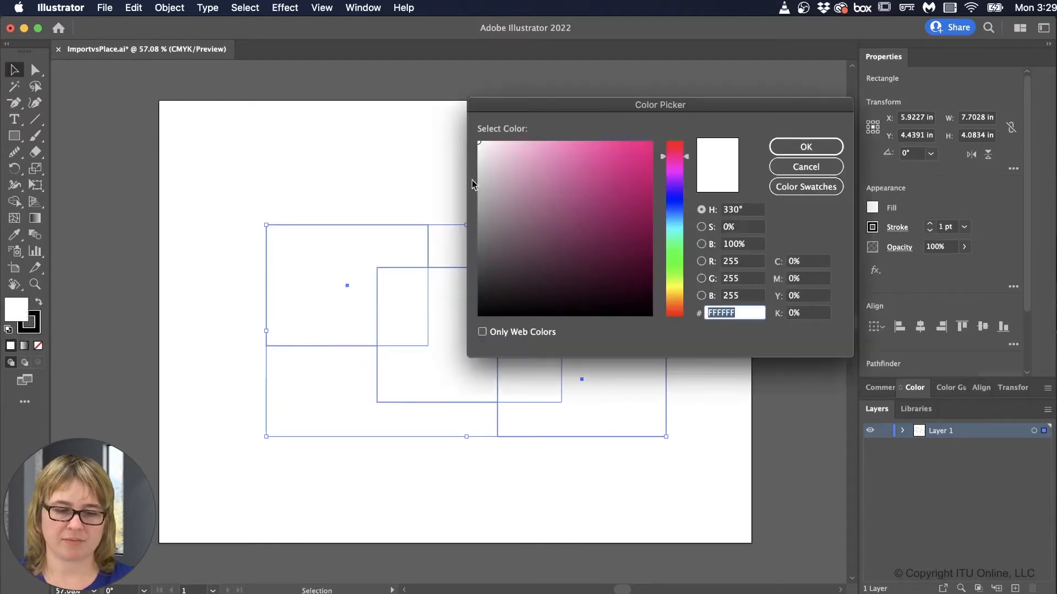
click(806, 146)
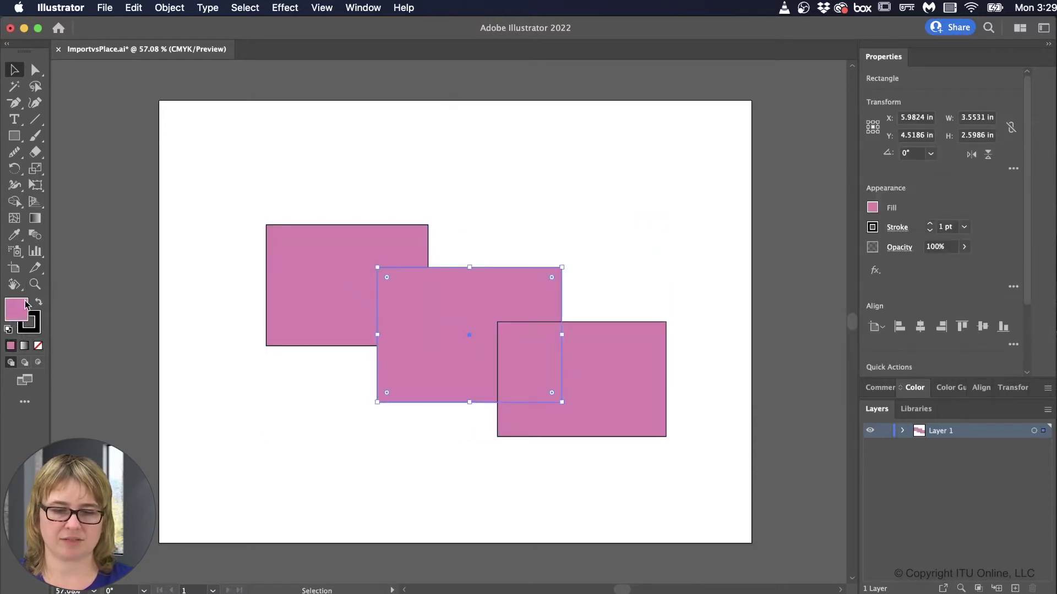
Step: Fill the middle rectangle blue and the right rectangle green
double_click(16, 313)
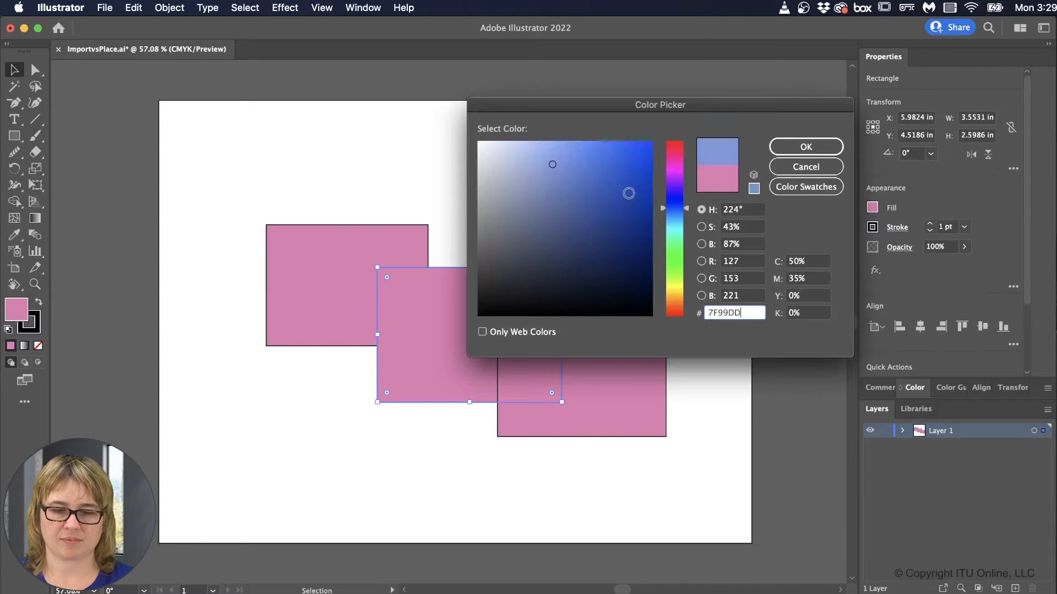
click(806, 147)
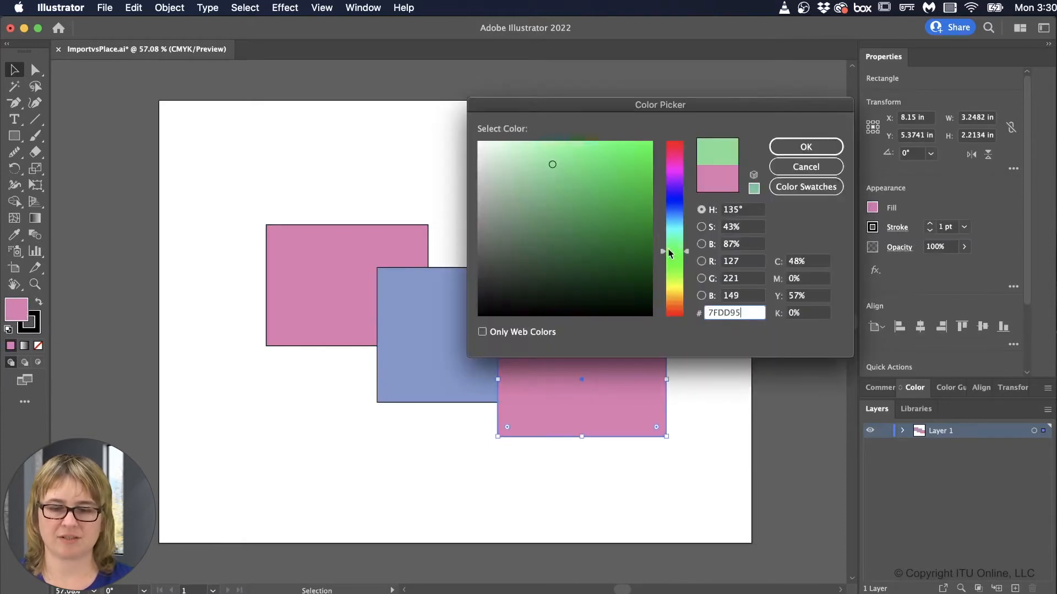
click(805, 147)
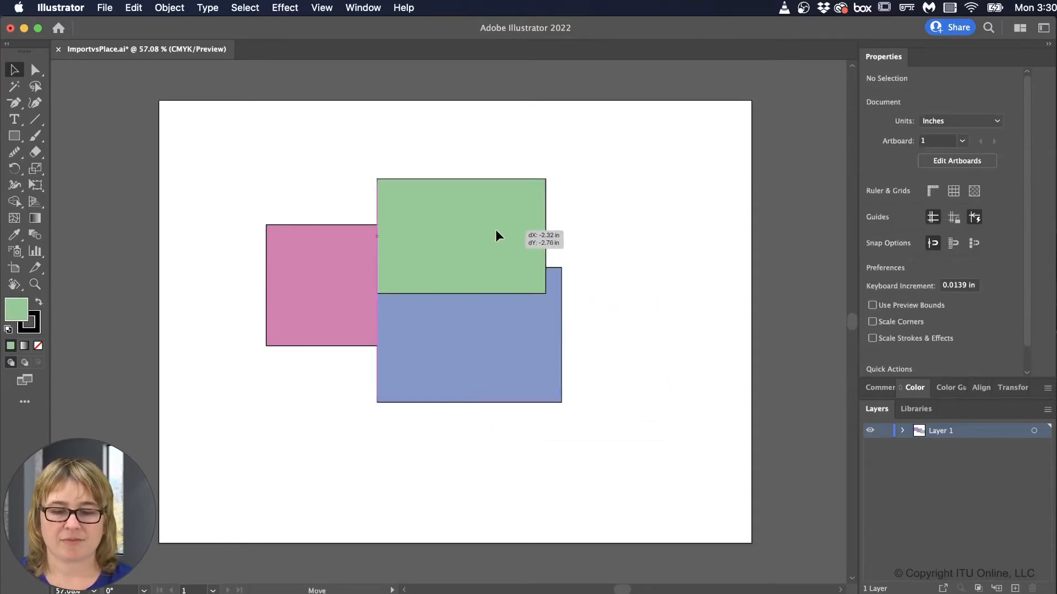
Step: Drag the green rectangle over the pink one and reposition the blue rectangle
drag(499, 236, 444, 237)
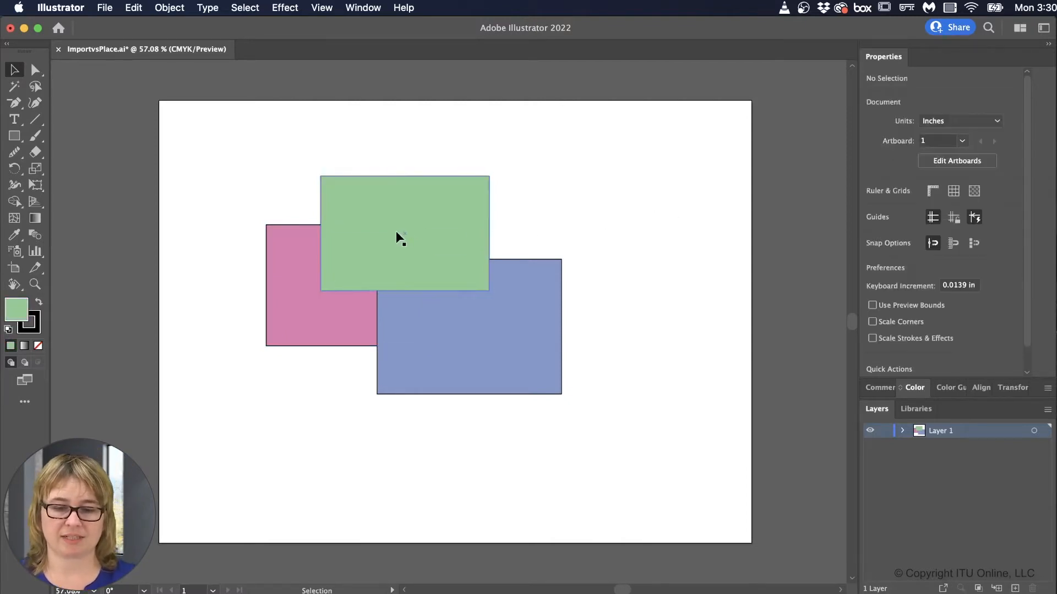
drag(404, 233, 652, 213)
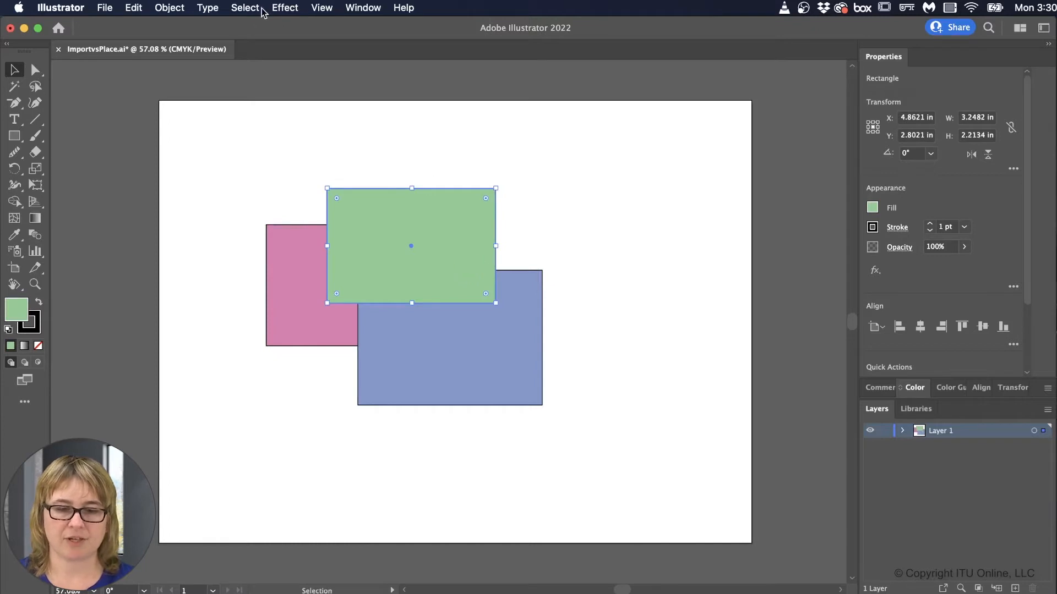
click(169, 8)
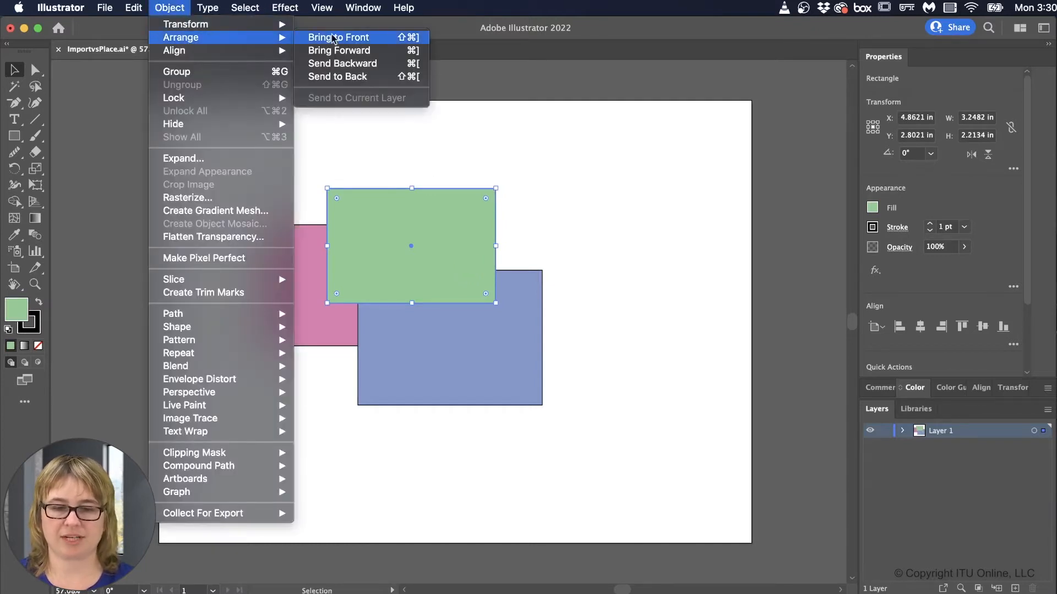
mouse_move(347, 64)
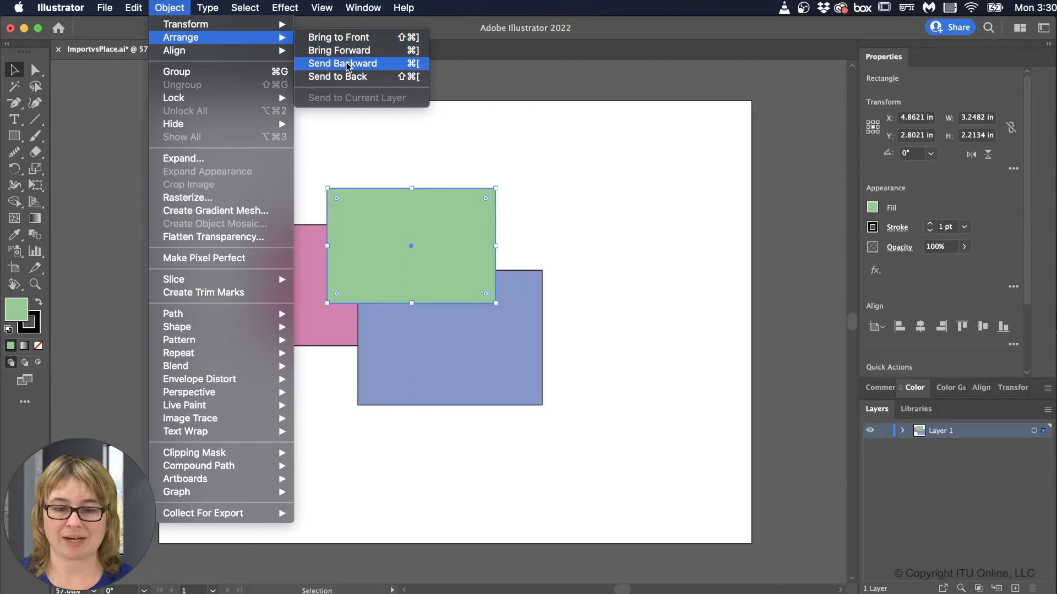
click(343, 63)
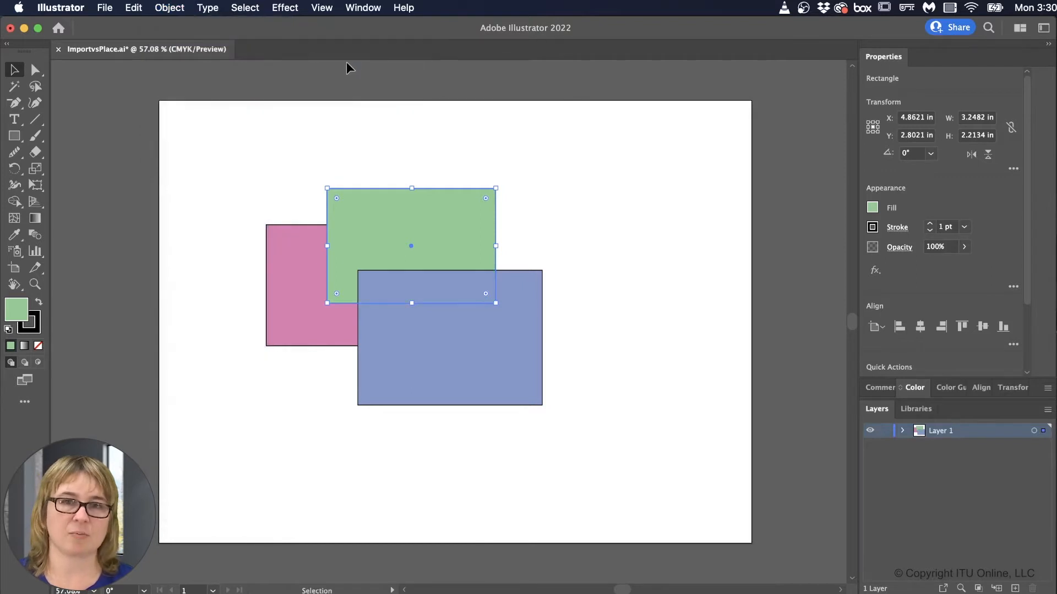
click(207, 7)
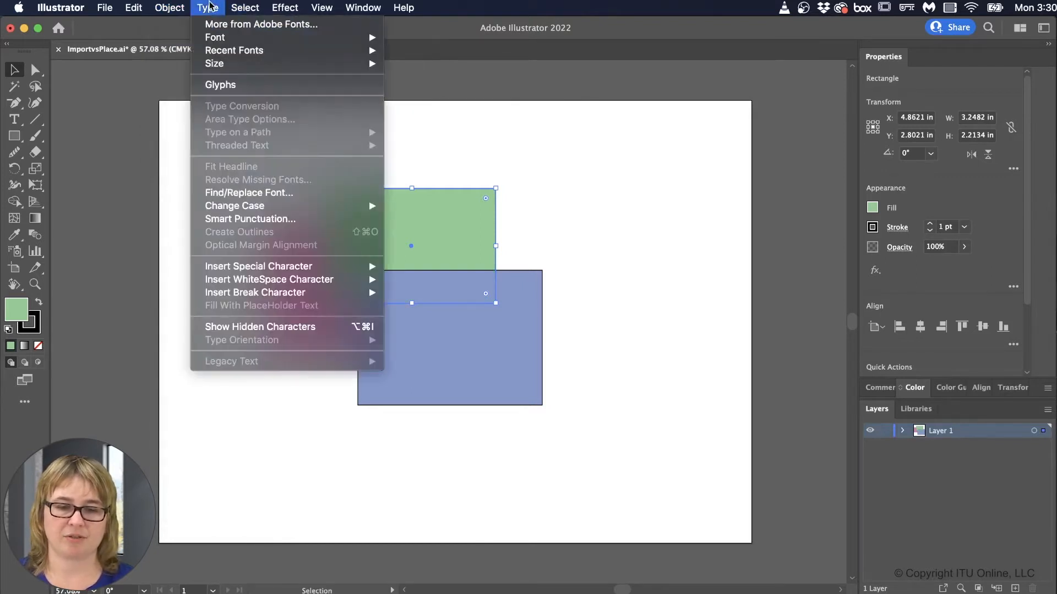
click(169, 7)
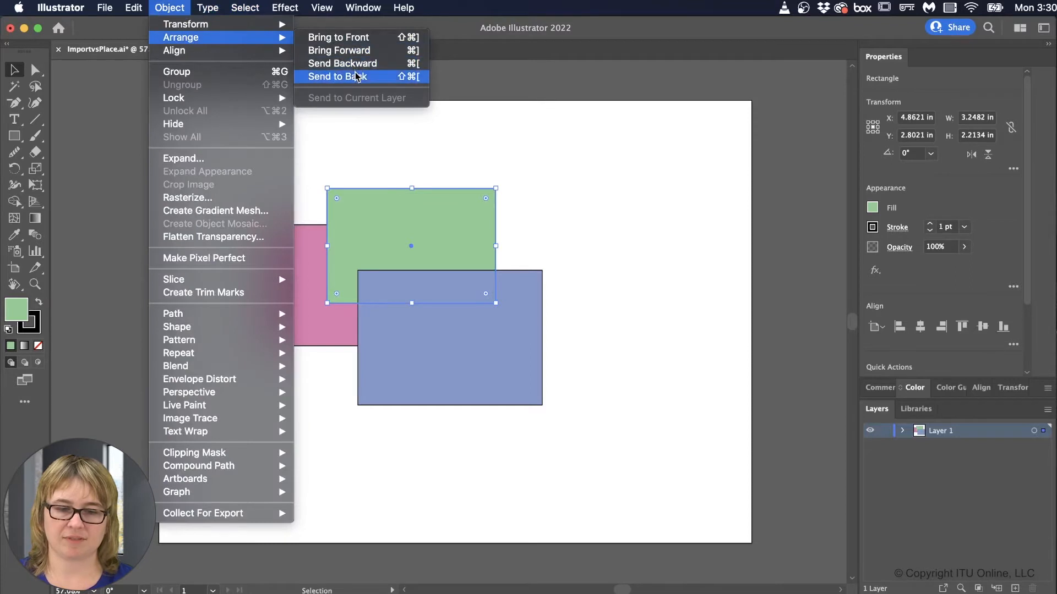
click(335, 77)
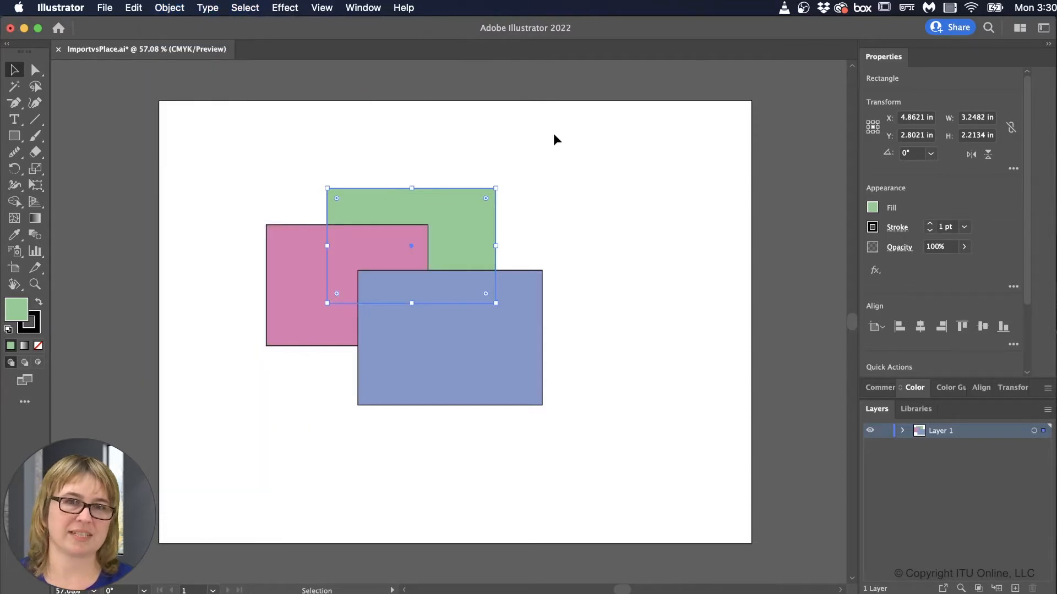
click(556, 140)
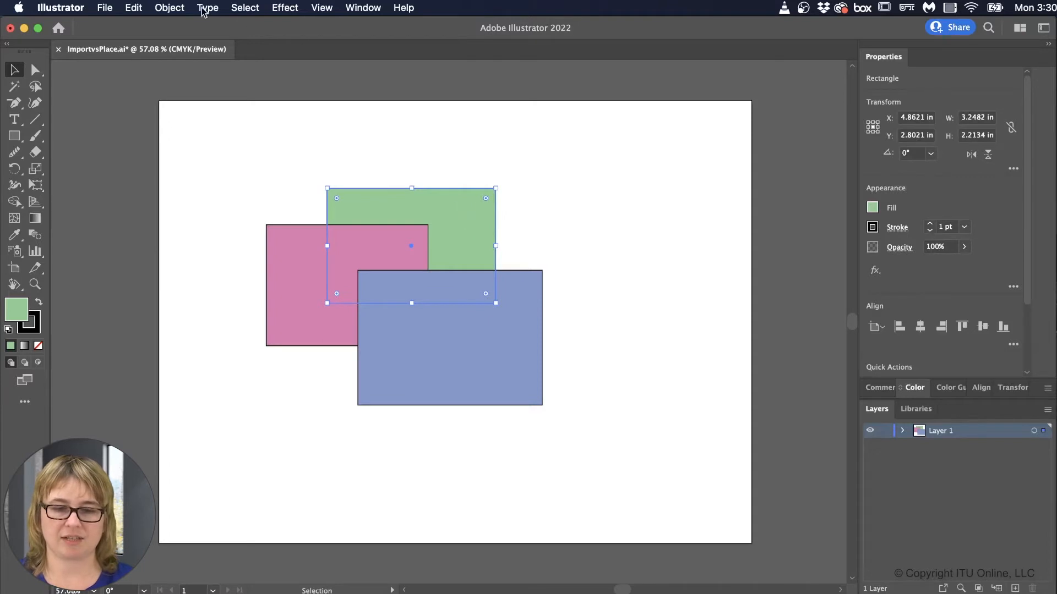
click(169, 8)
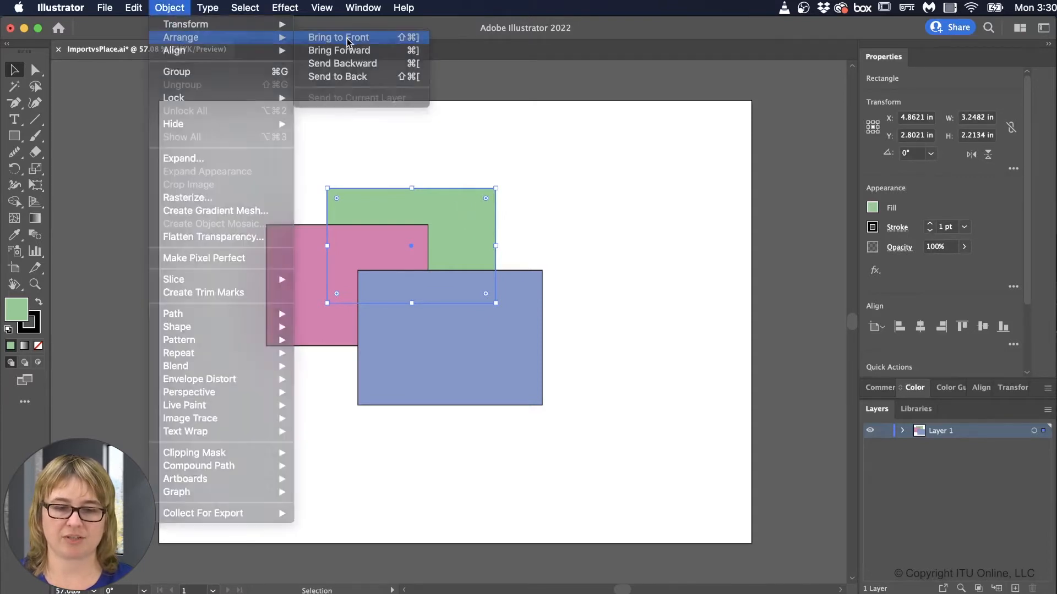
click(338, 37)
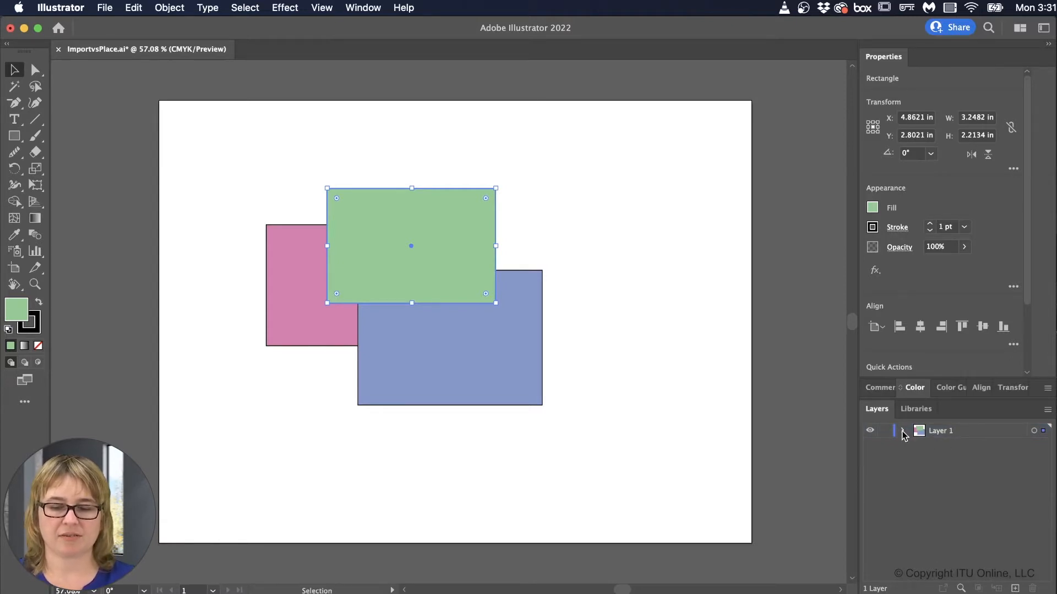
Step: Expand Layer 1, move the green rectangle to the bottom, then collapse Layer 1
click(902, 431)
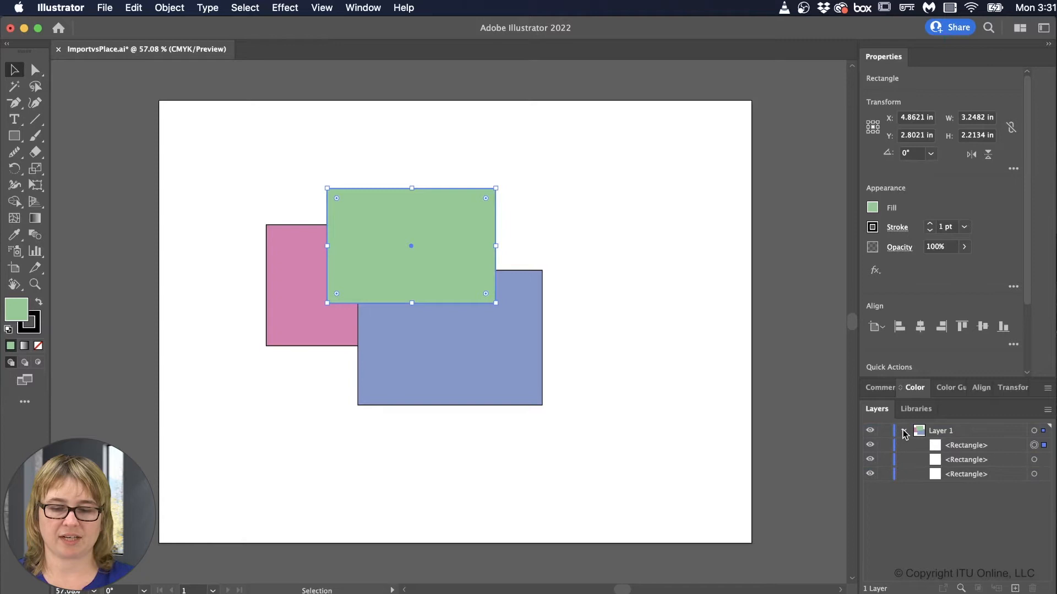
click(903, 430)
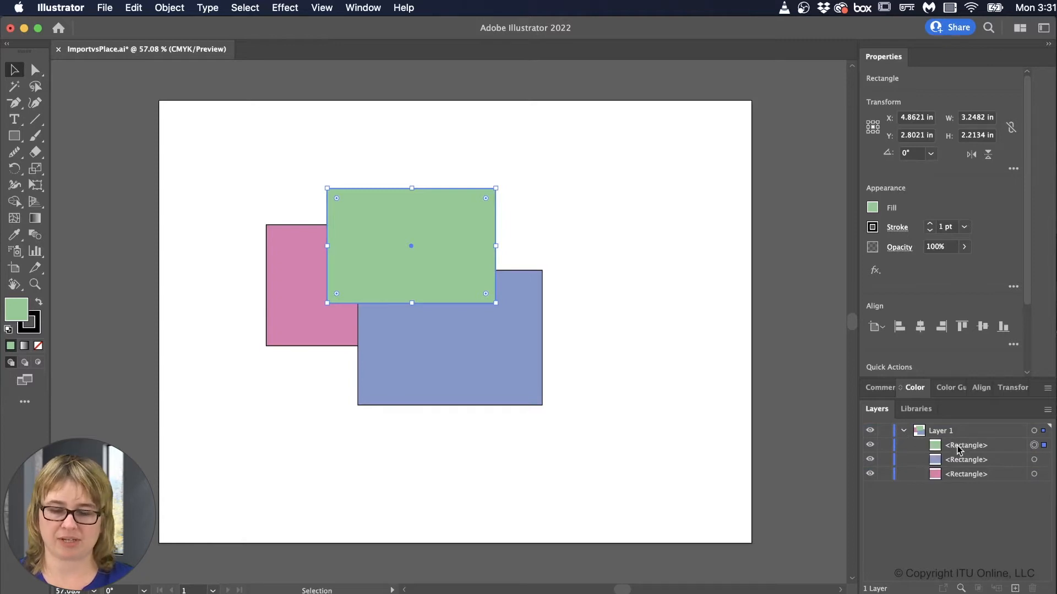
click(964, 474)
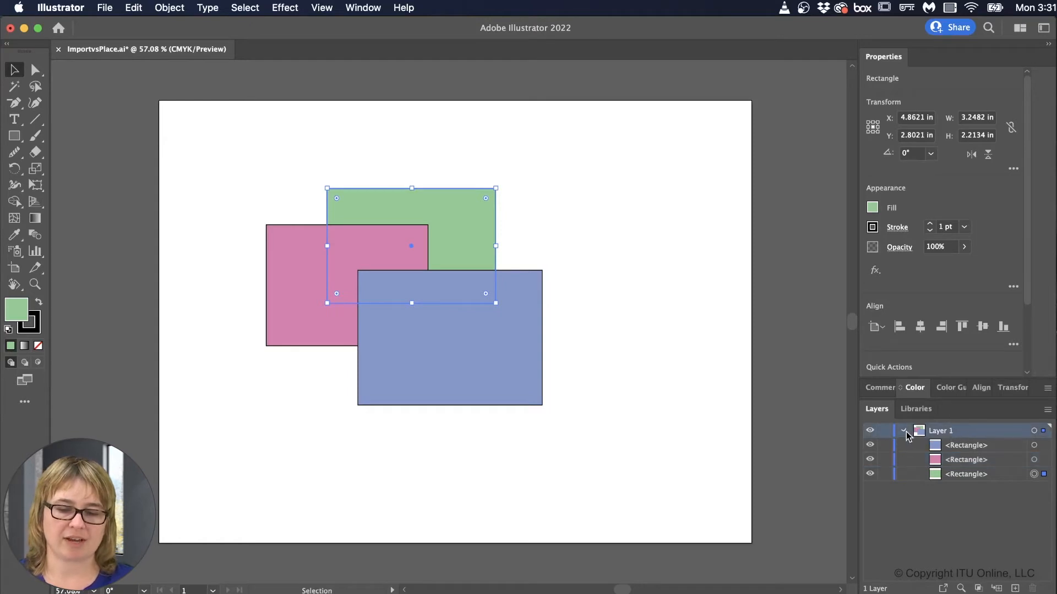
click(903, 431)
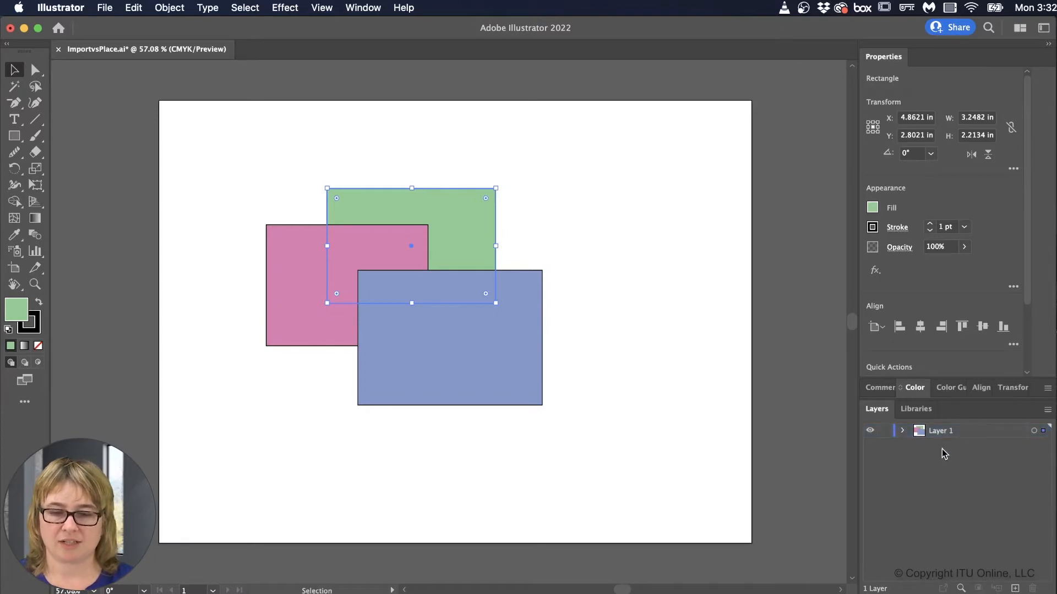
mouse_move(941, 466)
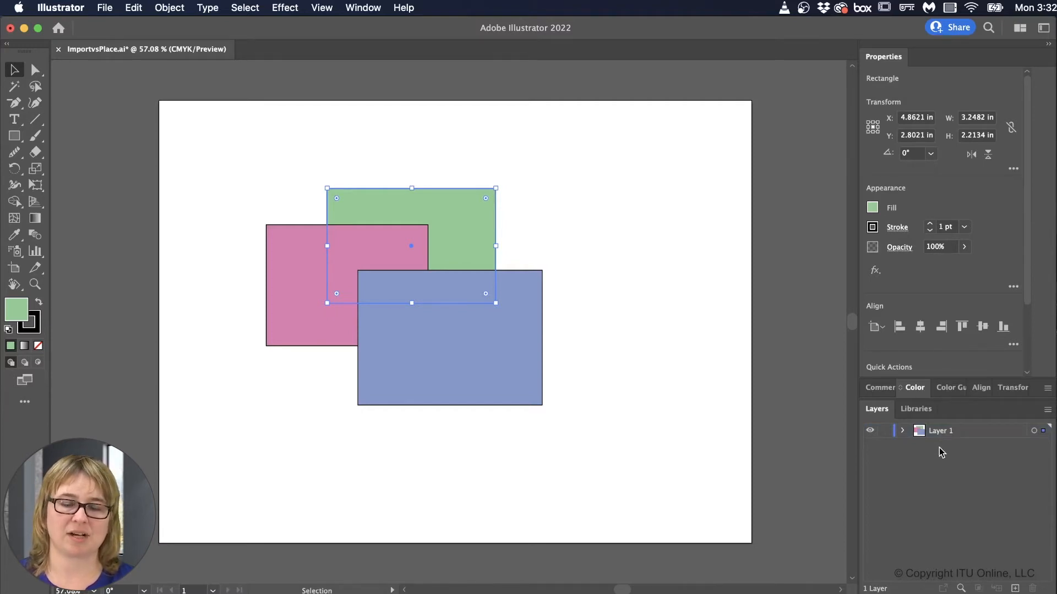
mouse_move(610, 260)
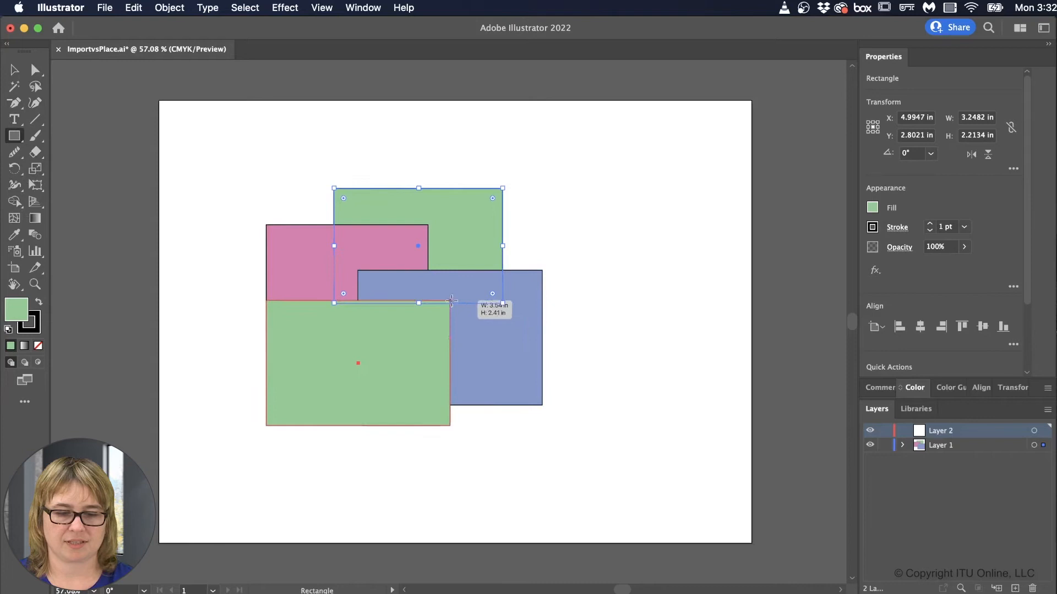
Step: Fill the new rectangle orange and drag it up over the other rectangles
double_click(872, 208)
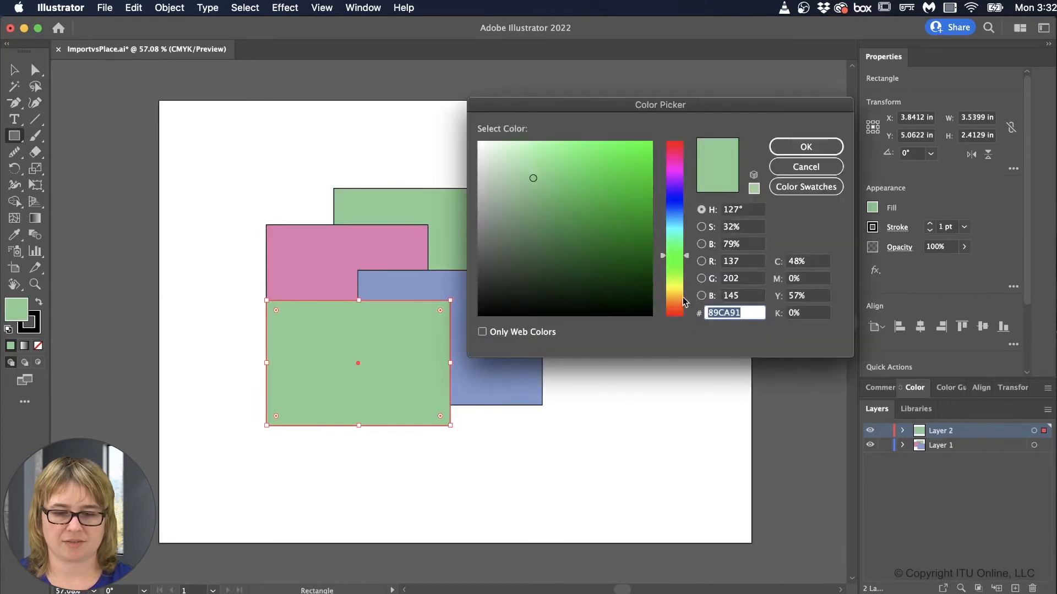
click(675, 299)
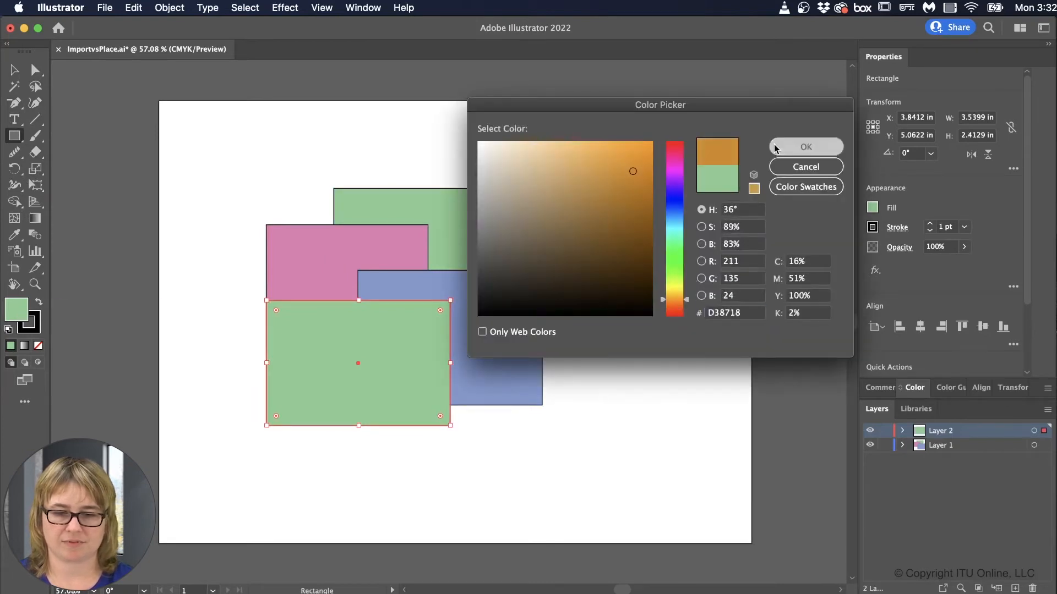
click(806, 147)
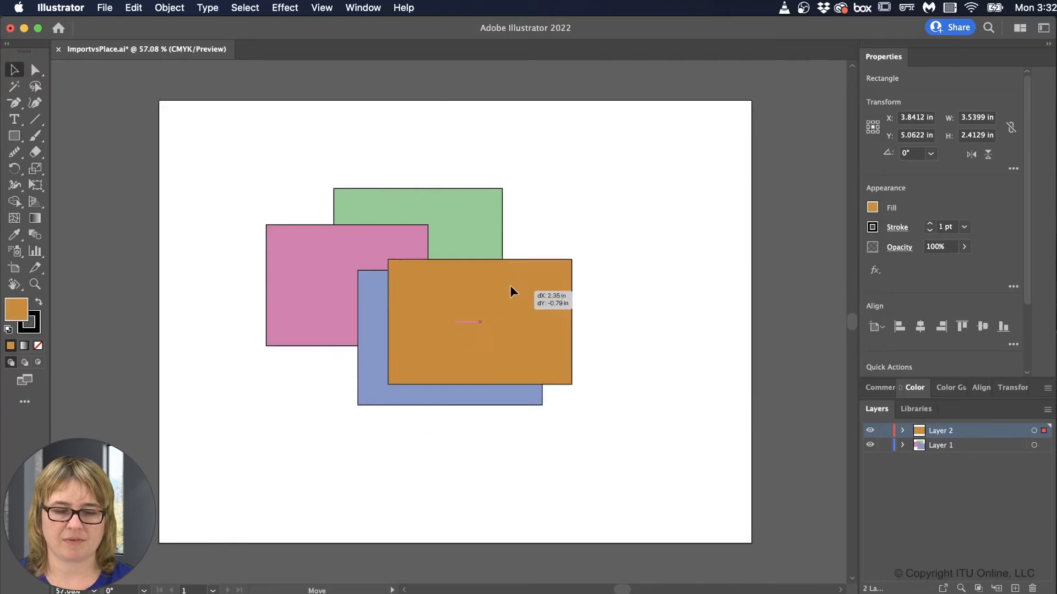
drag(508, 290, 484, 275)
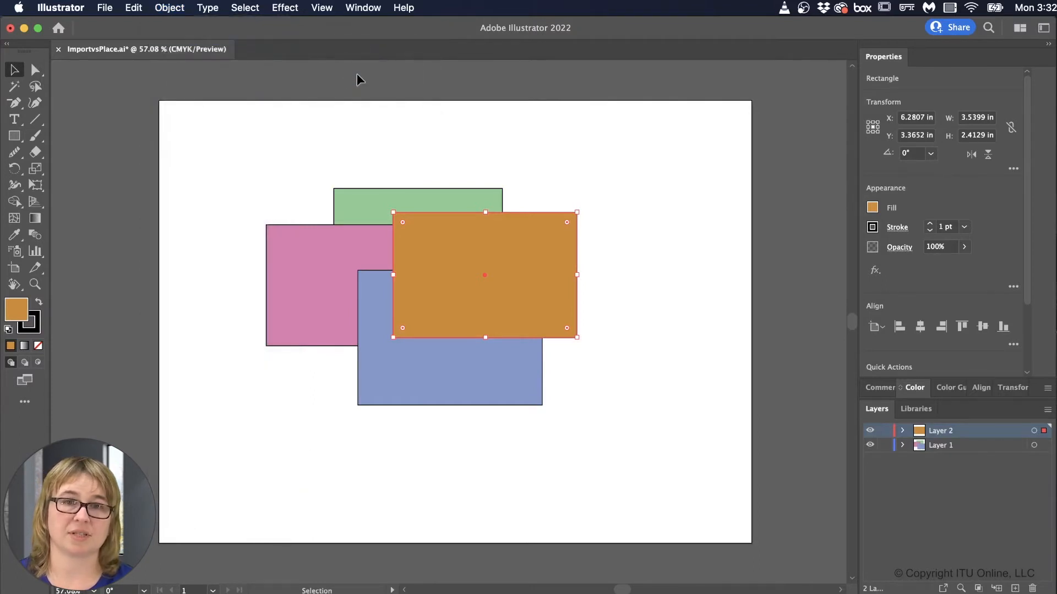
mouse_move(707, 261)
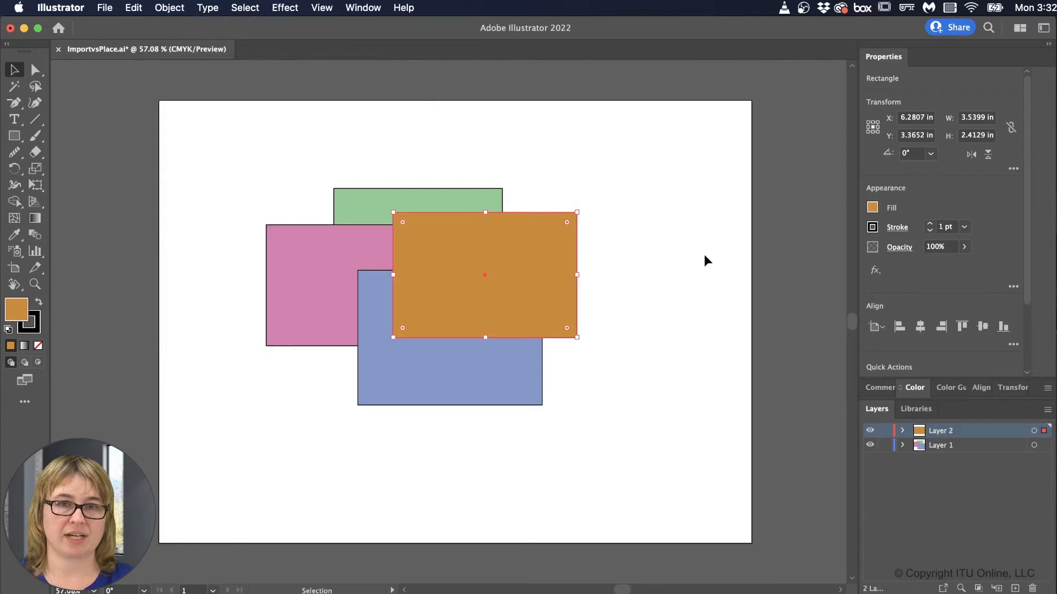
mouse_move(874, 410)
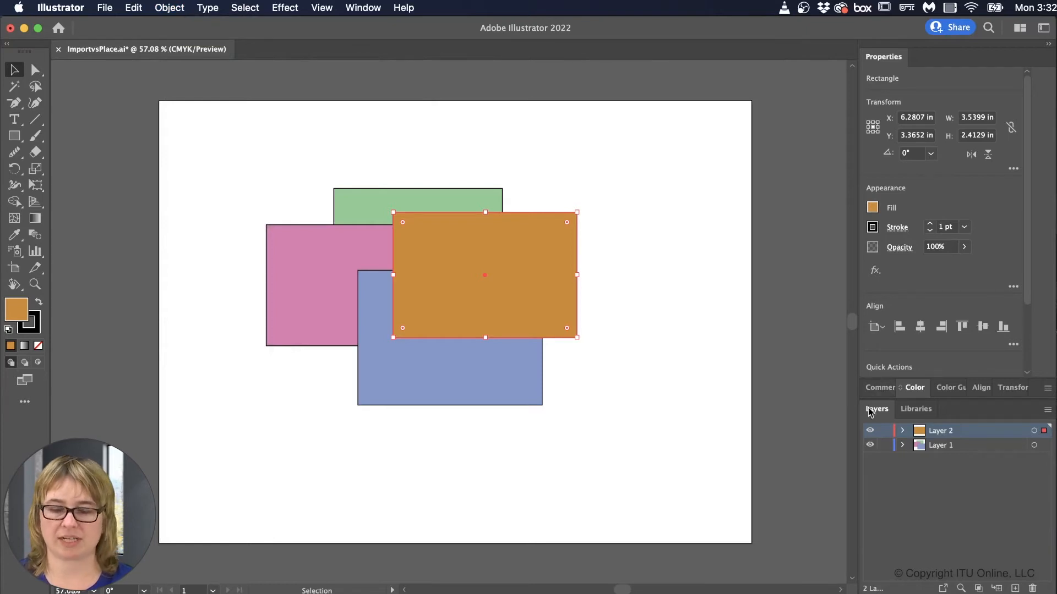
click(902, 430)
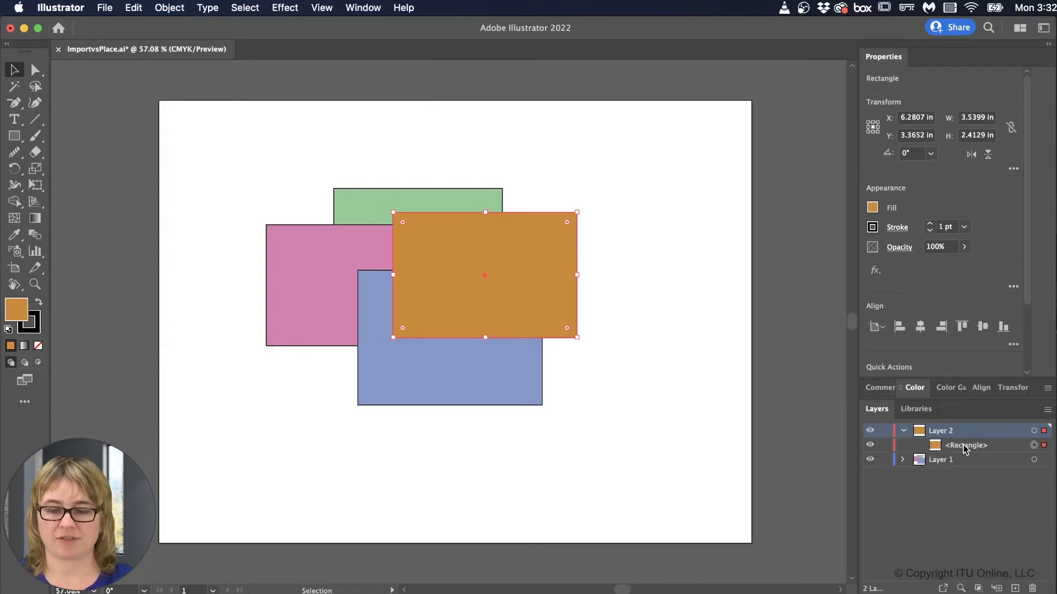
click(966, 445)
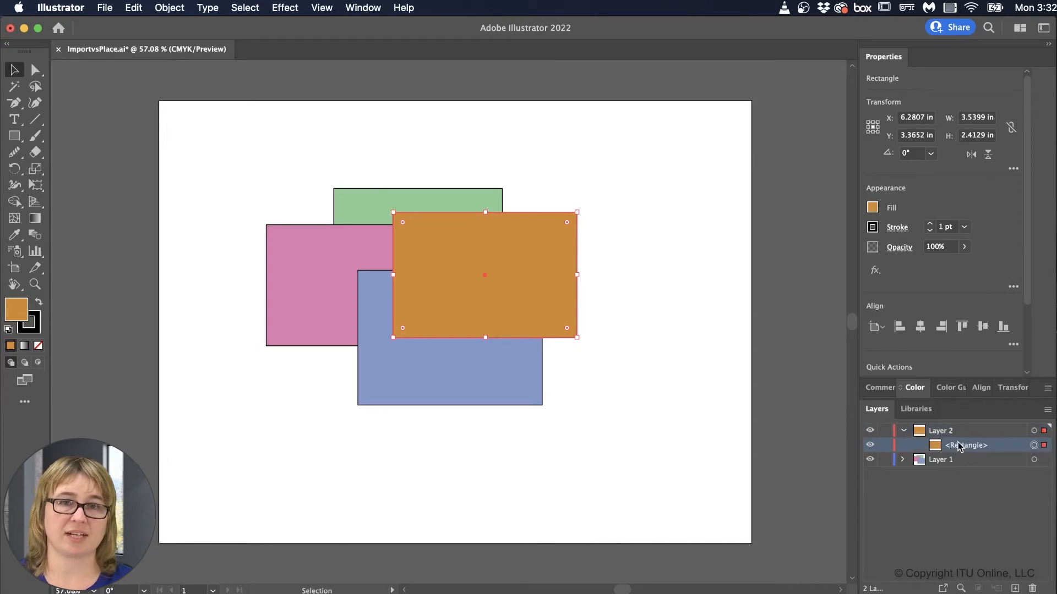
mouse_move(964, 373)
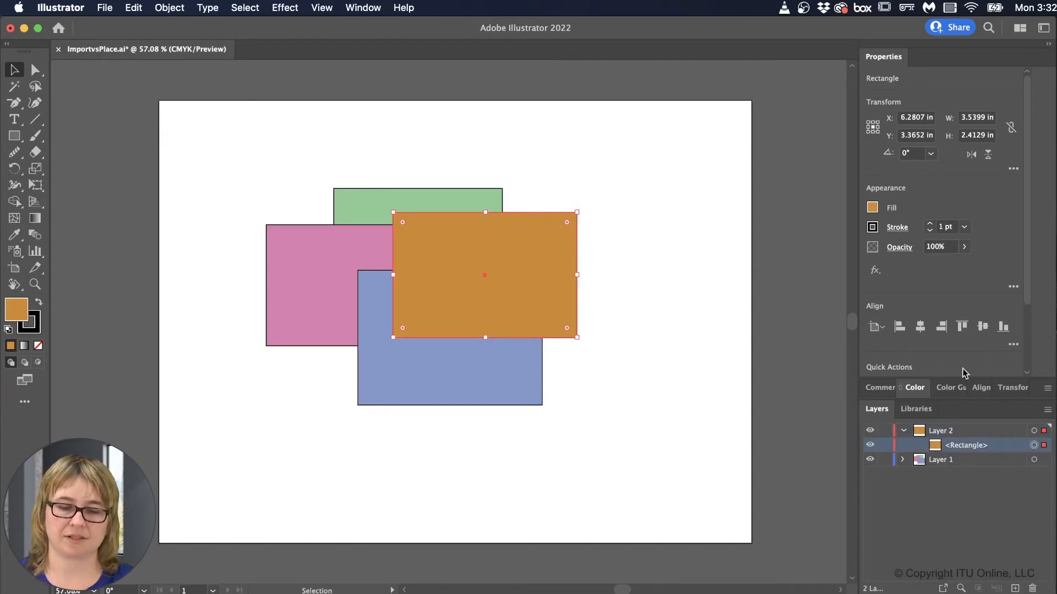
mouse_move(953, 460)
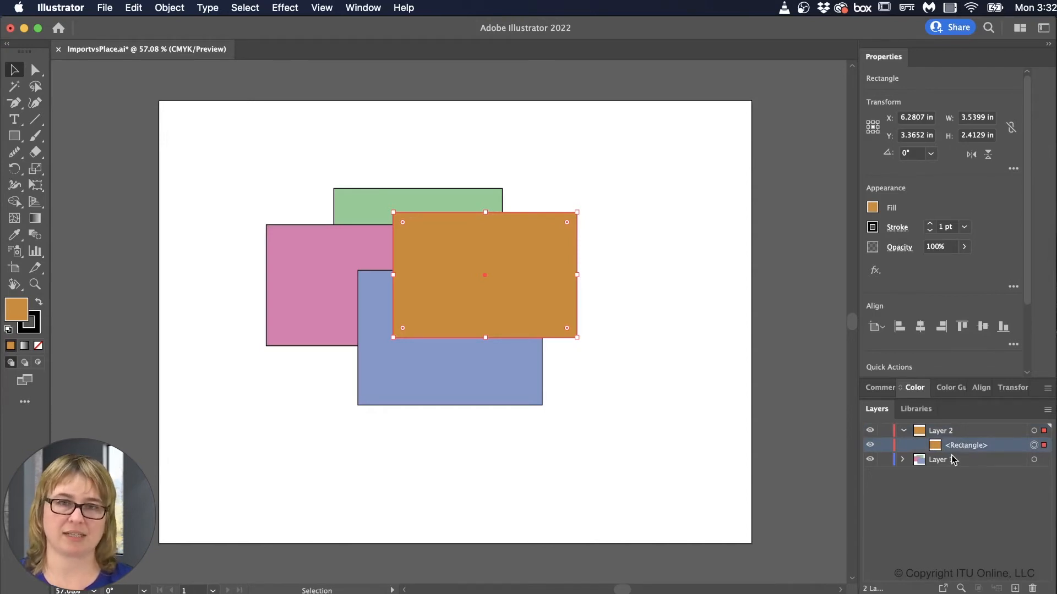
click(902, 430)
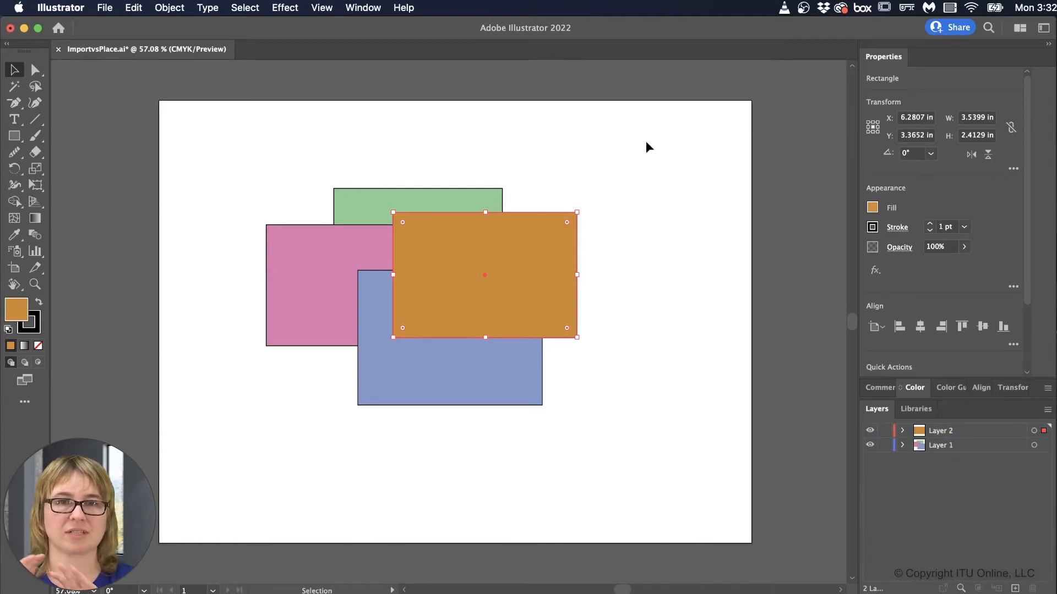
mouse_move(589, 218)
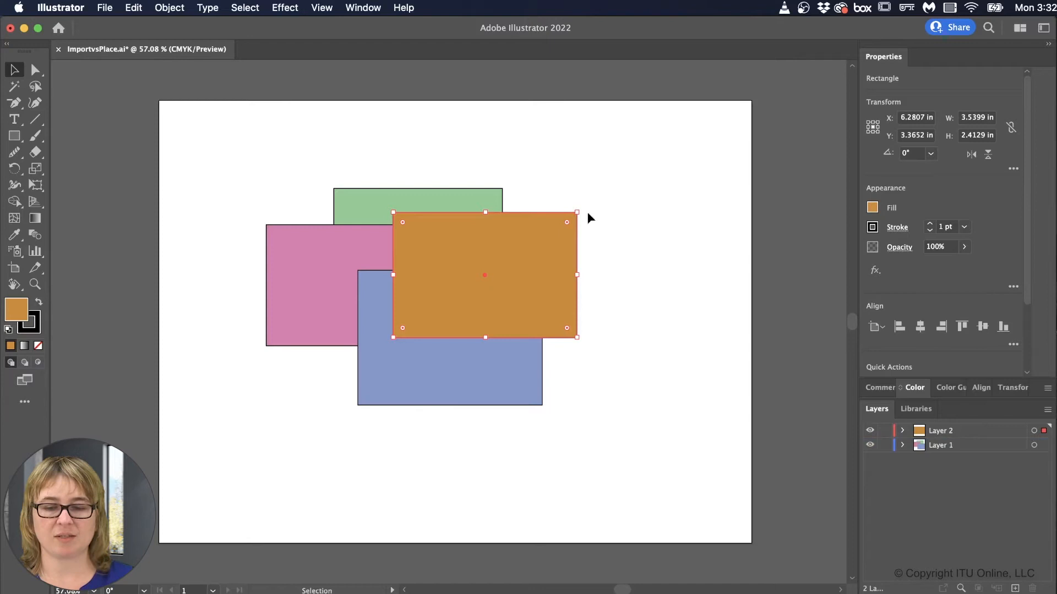
Step: Nudge the orange rectangle up-right, reorder Layers 1 and 2, and add empty Layer 3
drag(484, 274, 490, 264)
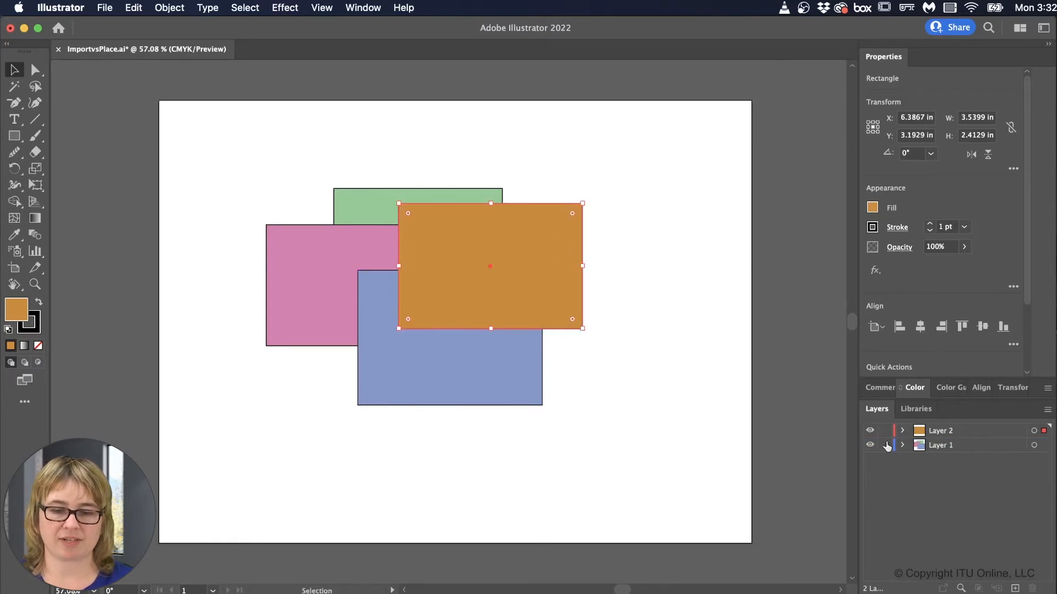
click(954, 431)
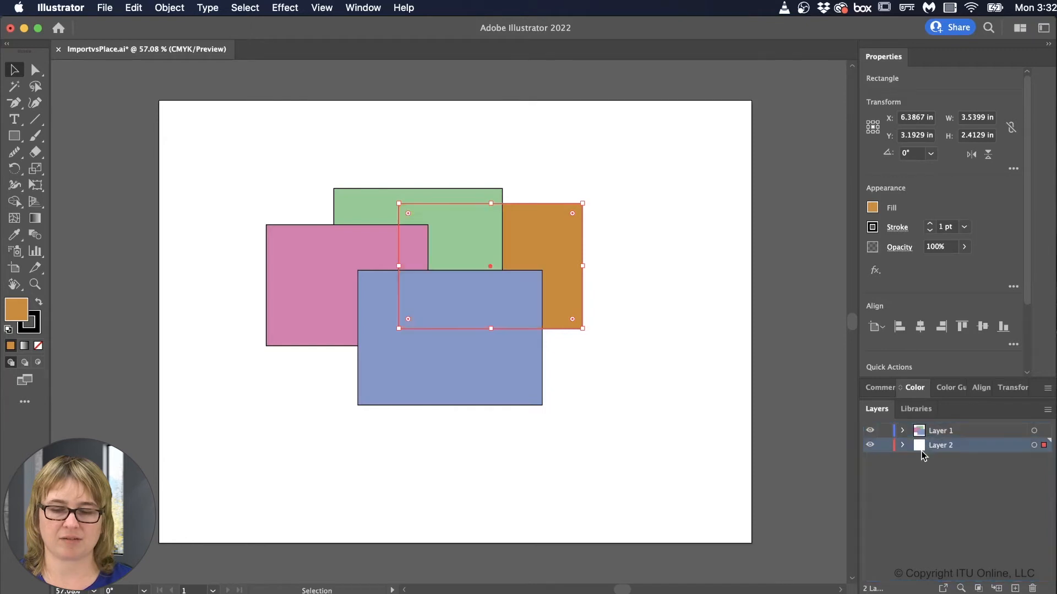
click(941, 431)
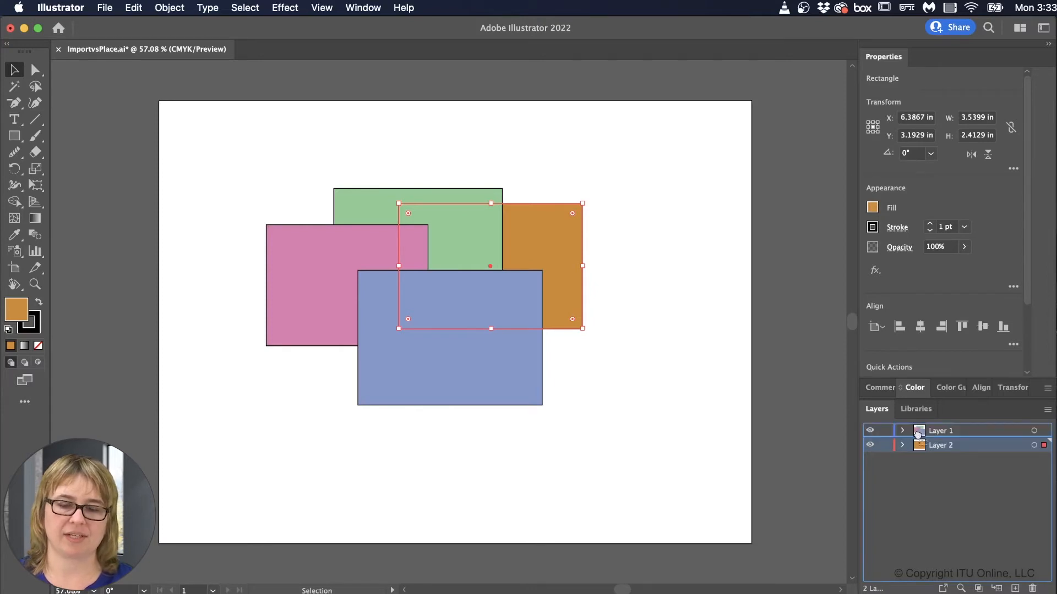
click(902, 430)
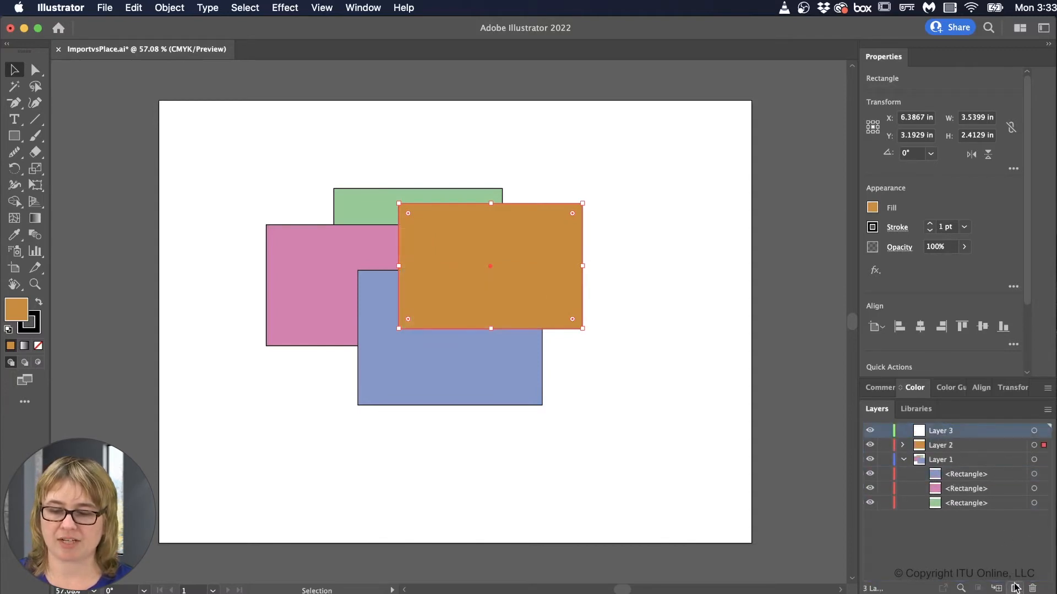
Step: Collect Layers 1 and 2 into Layer 3 and expand and collapse the sublayers
click(940, 446)
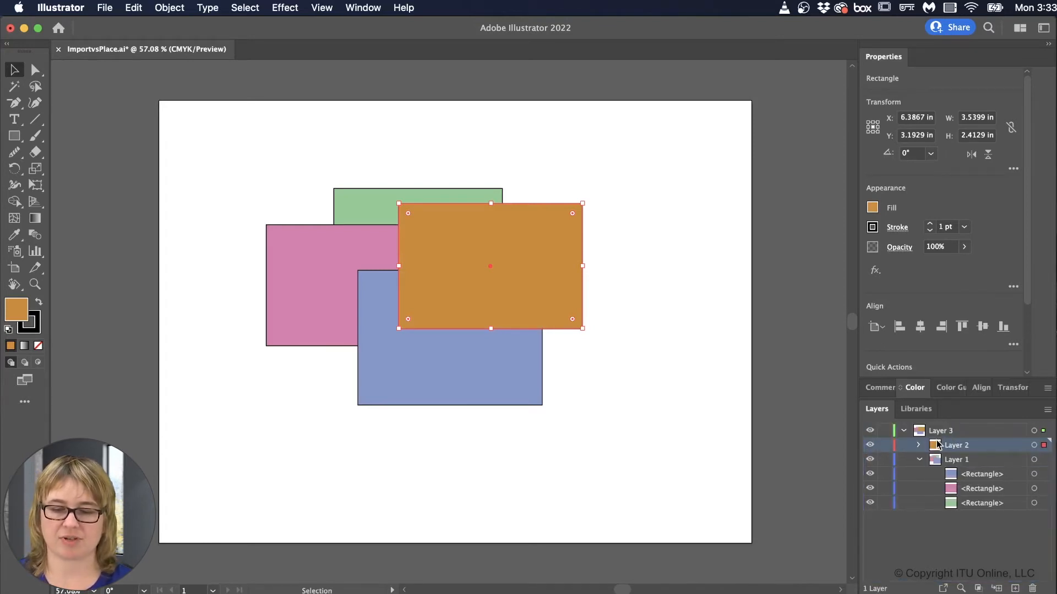
click(905, 430)
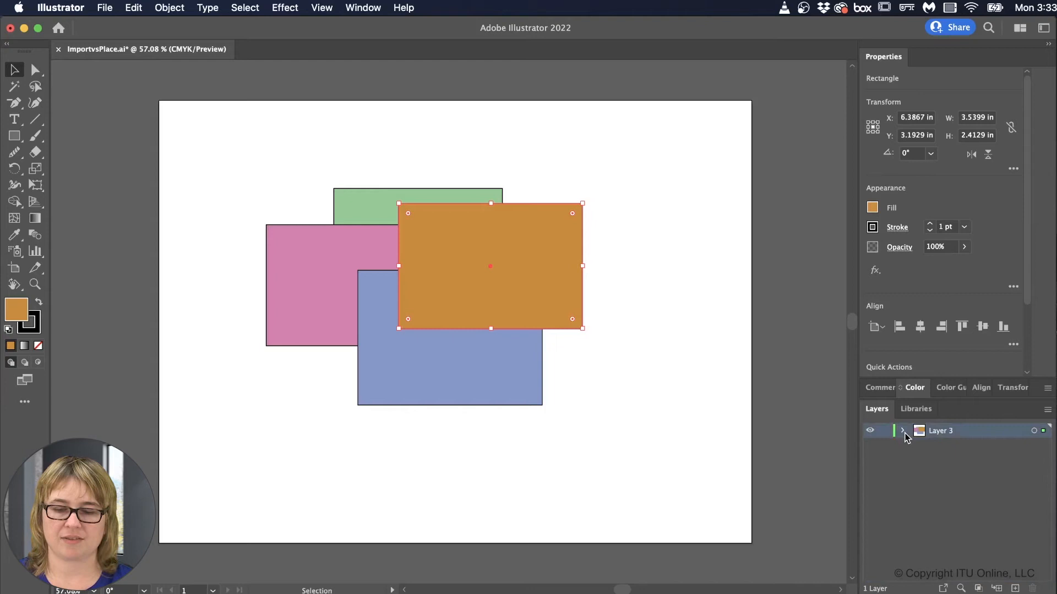
click(903, 430)
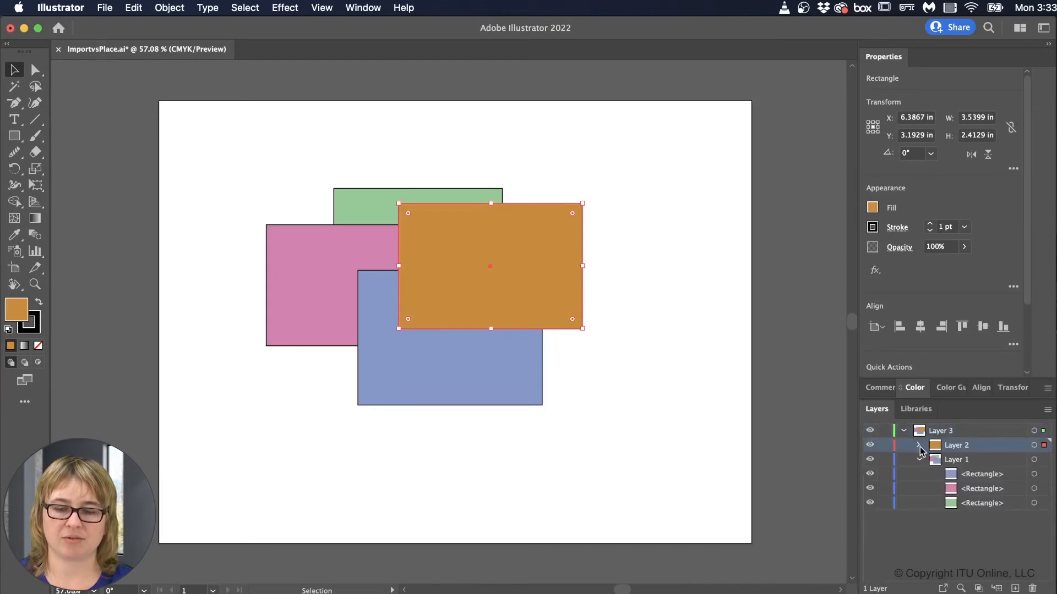
click(919, 446)
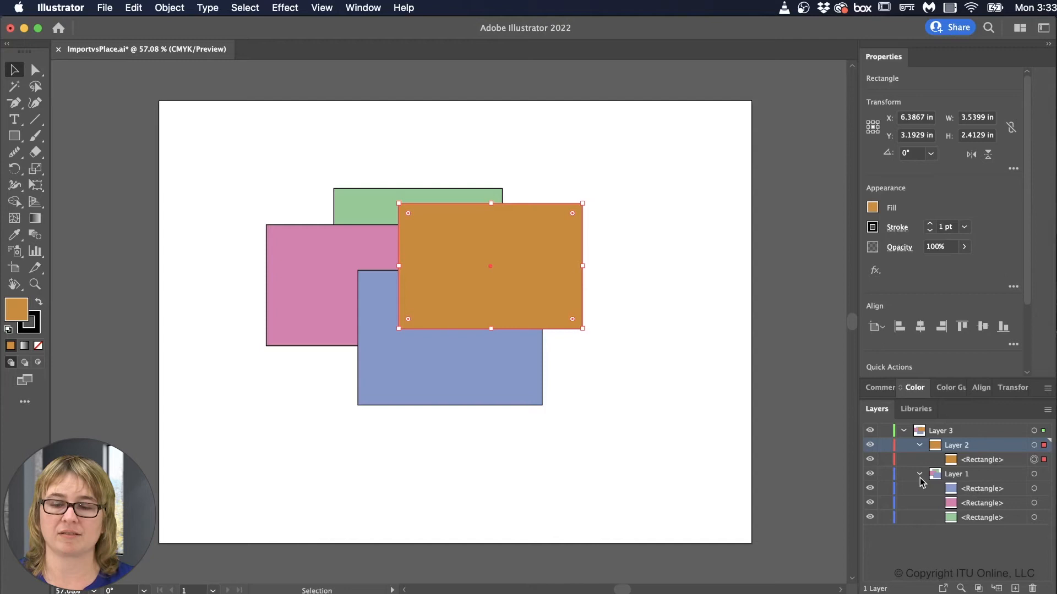
click(919, 445)
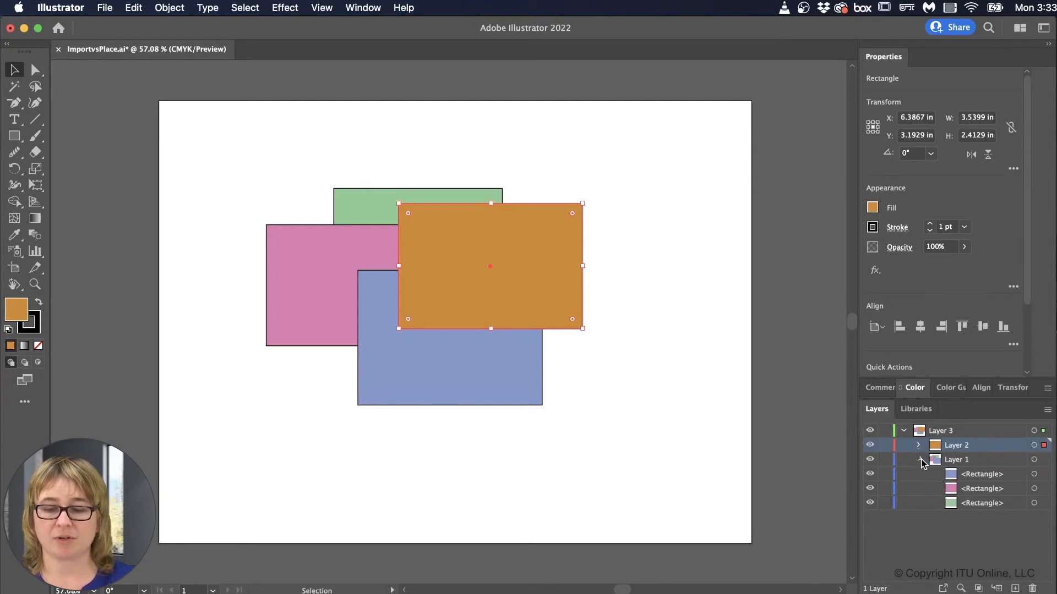
click(918, 460)
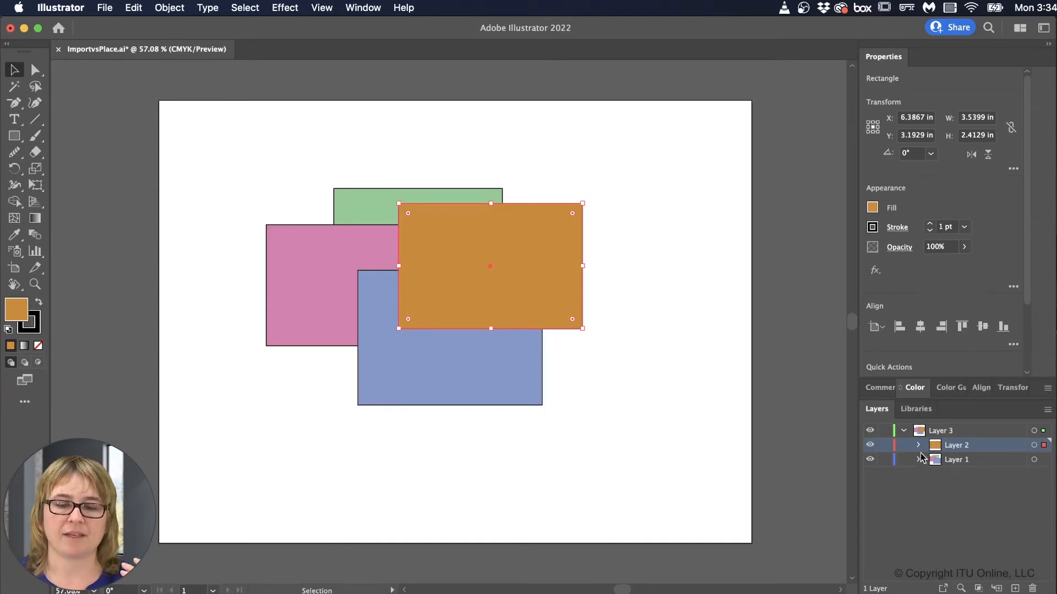
Step: Reorder Layer 1 above Layer 2 inside Layer 3
click(940, 430)
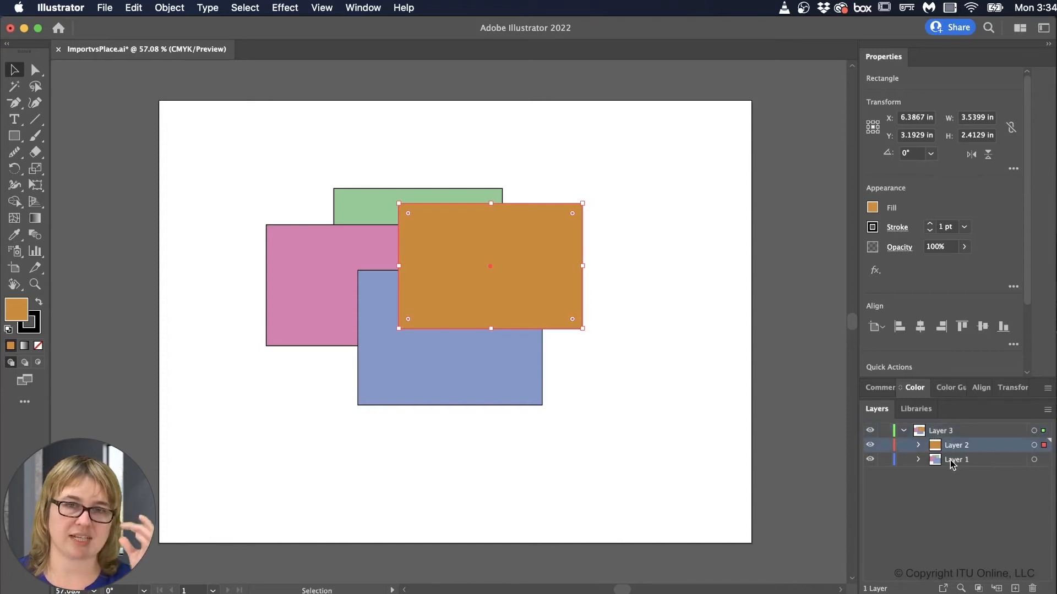
click(956, 460)
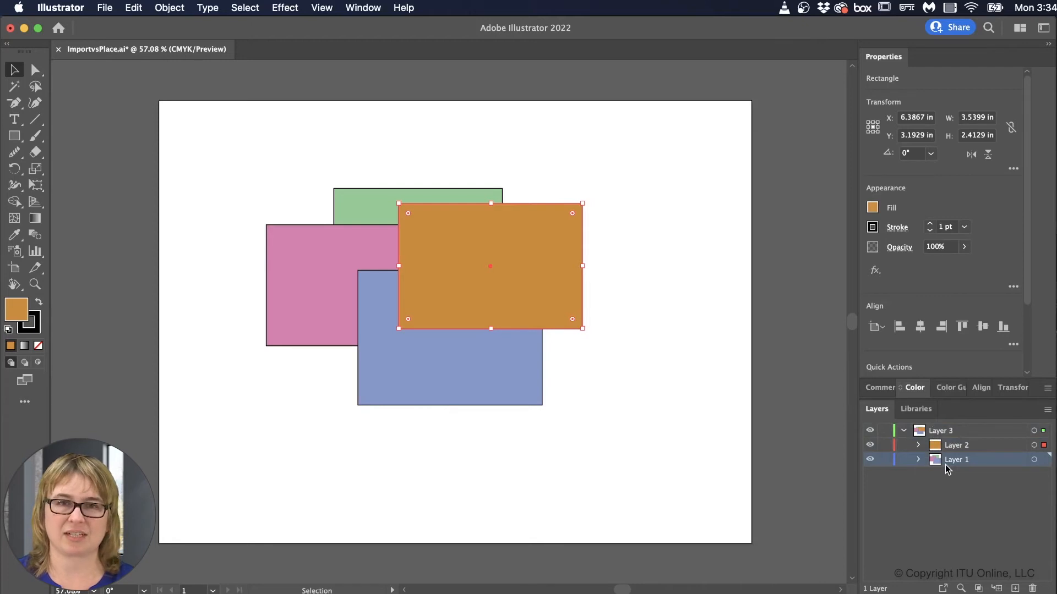
click(956, 445)
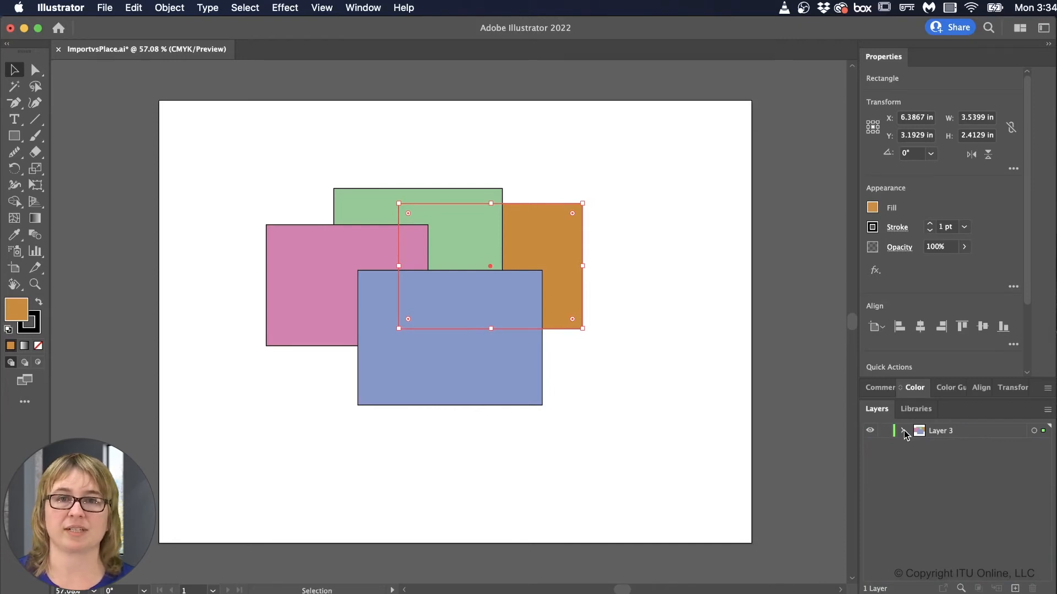
Step: Expand Layer 3 and drag Layer 1 below Layer 2
click(897, 431)
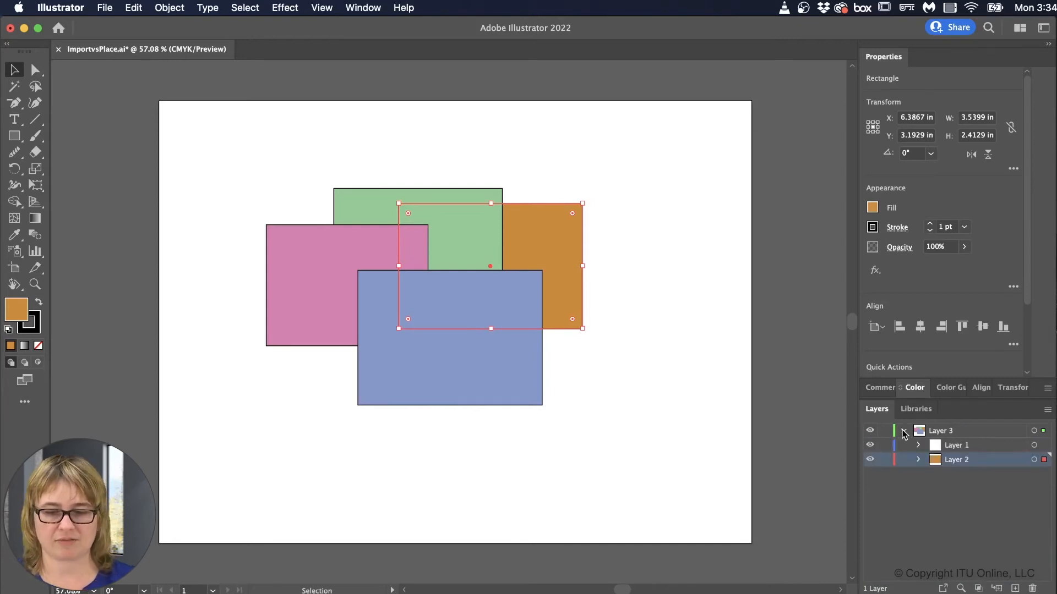
click(903, 431)
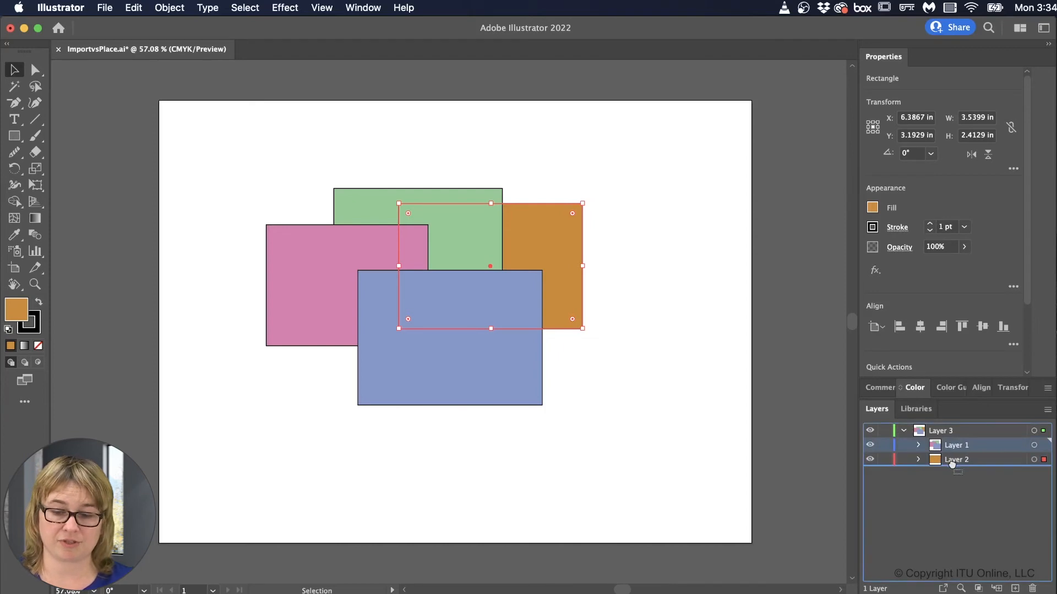
drag(955, 459, 955, 441)
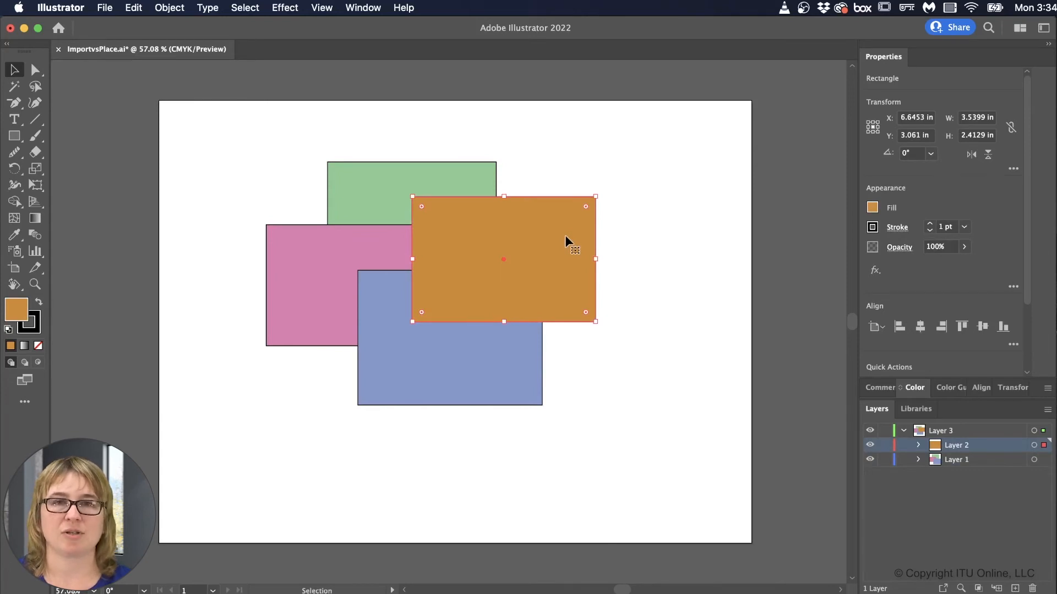
mouse_move(829, 426)
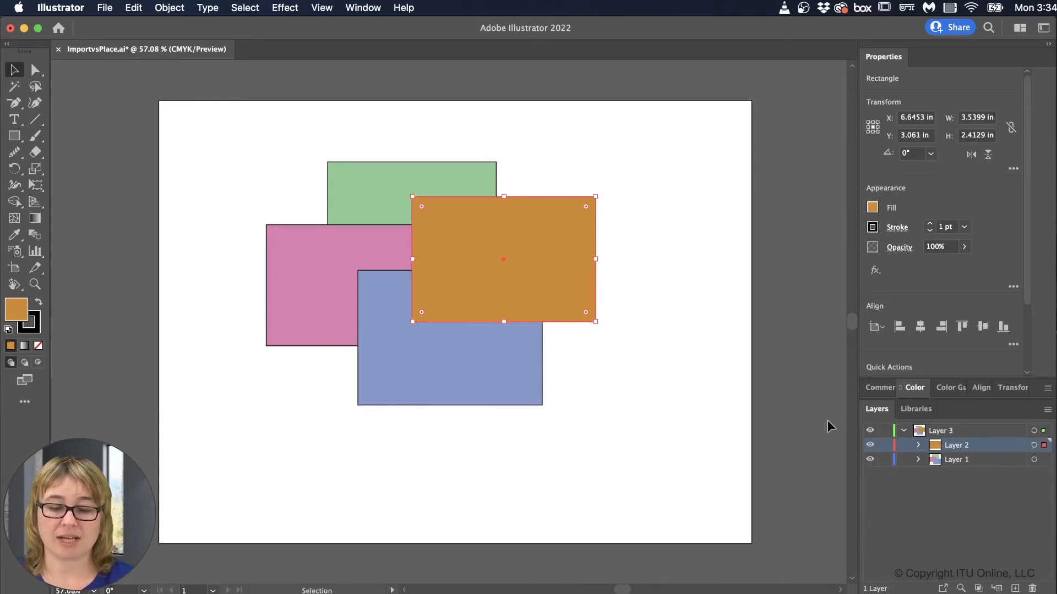
Step: Turn off Layer 2's visibility to hide the orange rectangle
click(870, 445)
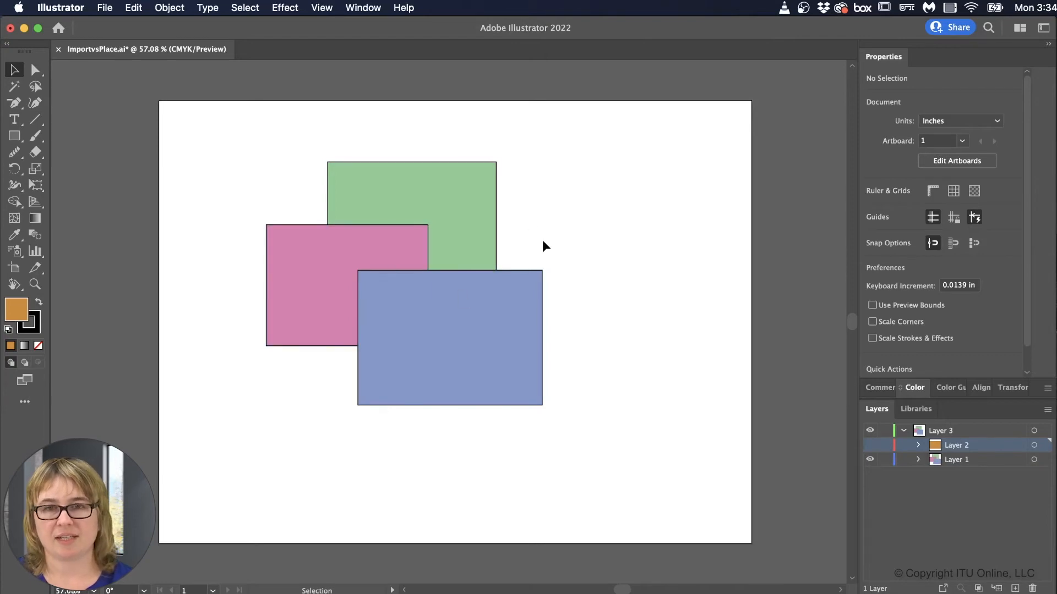
mouse_move(501, 303)
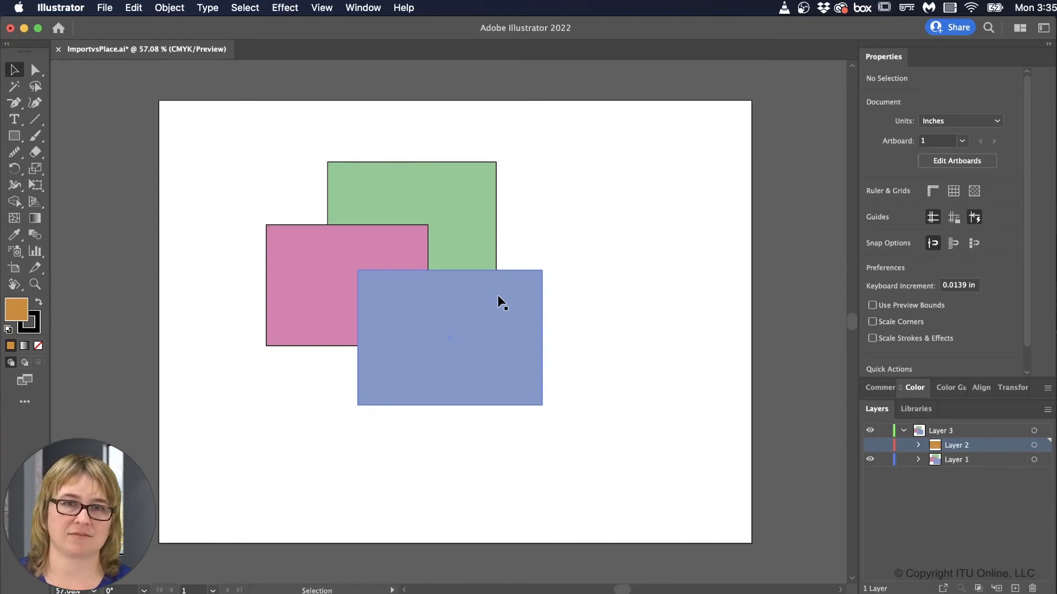
mouse_move(901, 506)
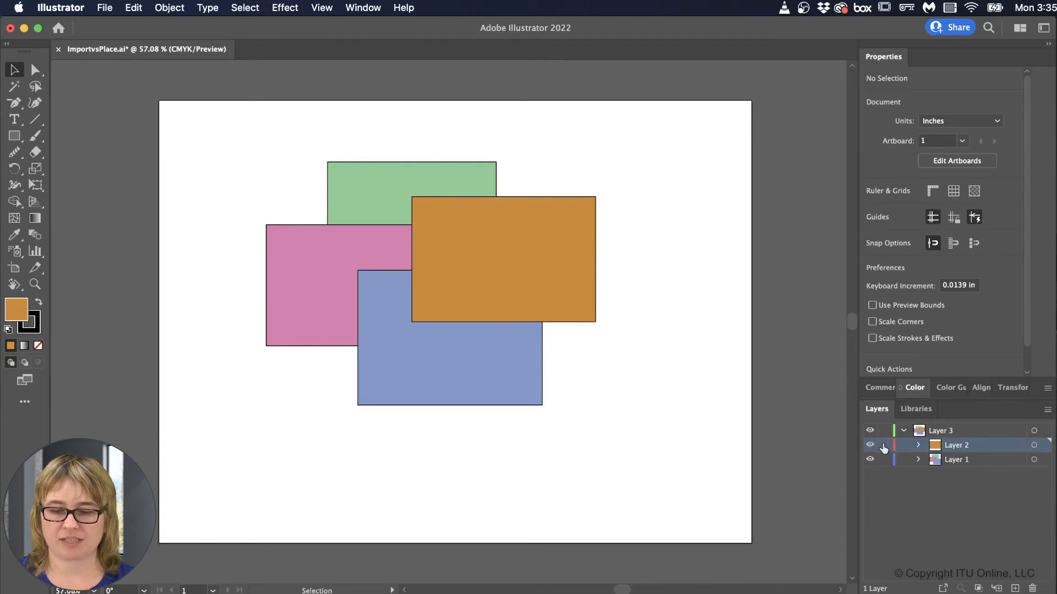
mouse_move(882, 447)
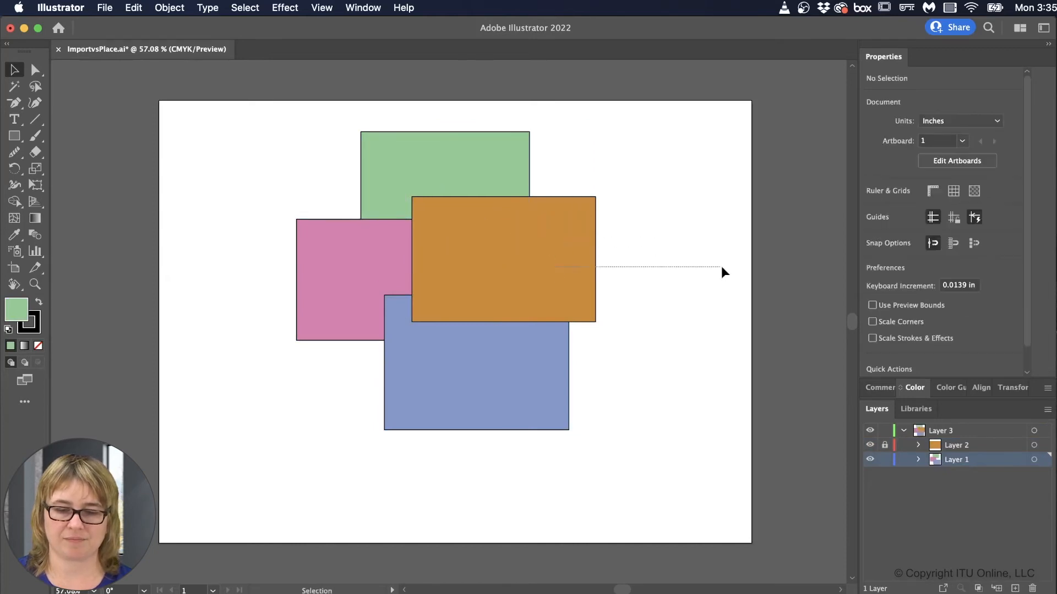
mouse_move(885, 445)
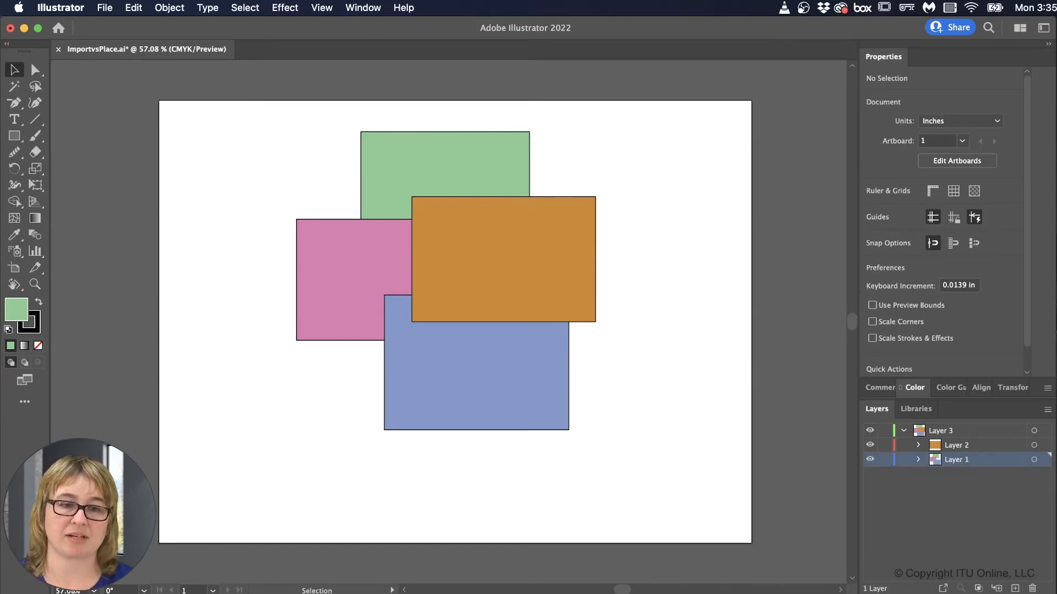
Step: Take Layer 1 out of Layer 3 and move the blue rectangle into Layer 2
click(956, 446)
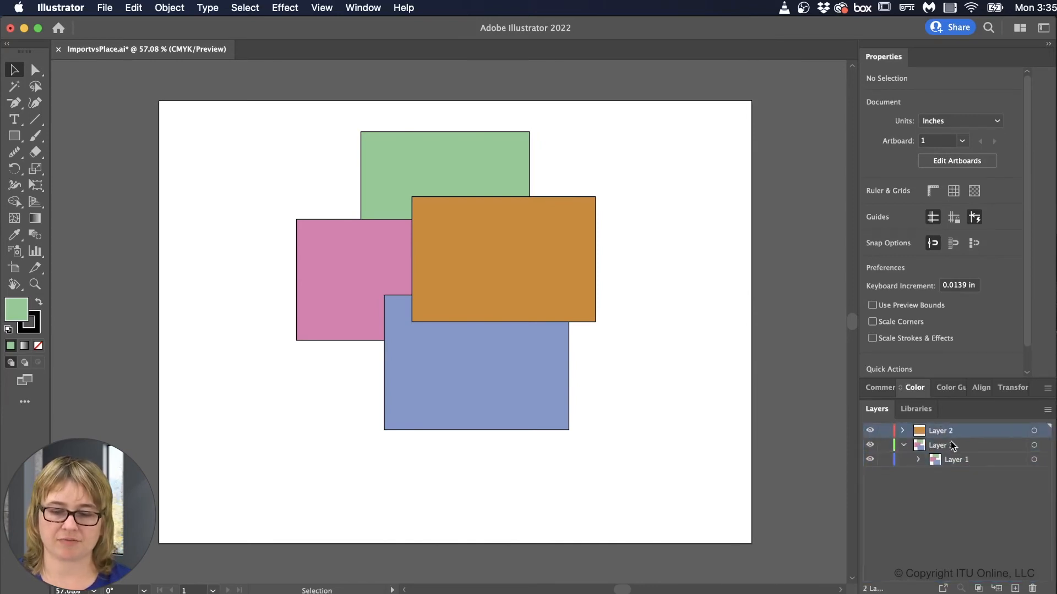
click(956, 460)
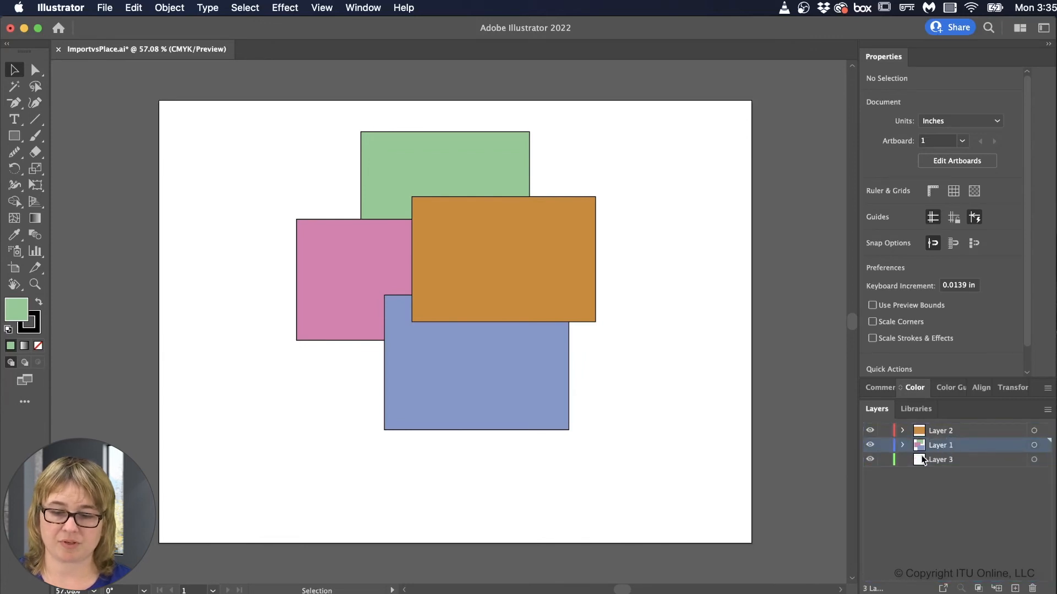
click(902, 445)
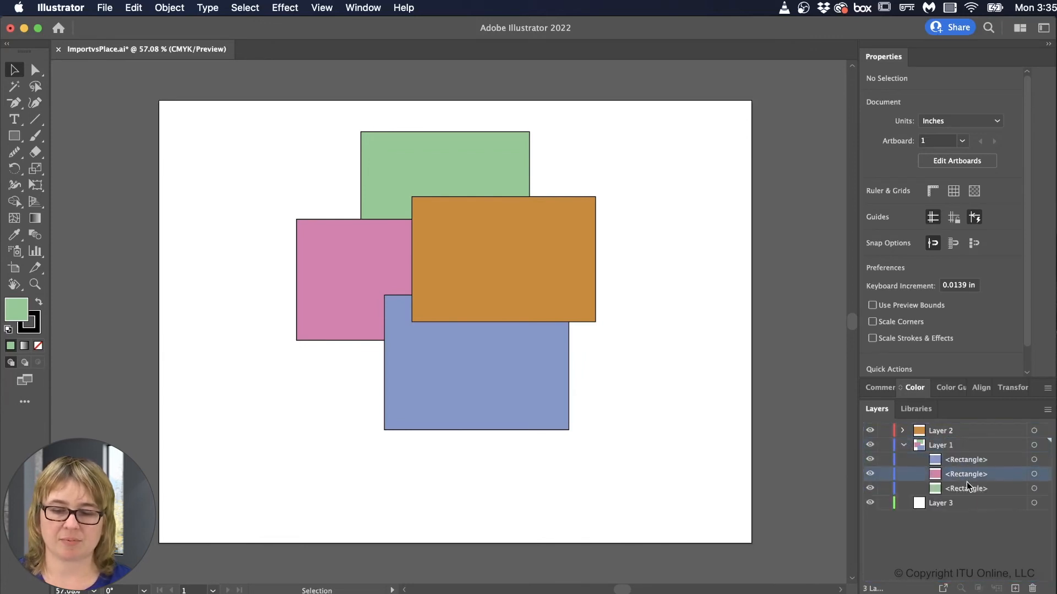
click(965, 459)
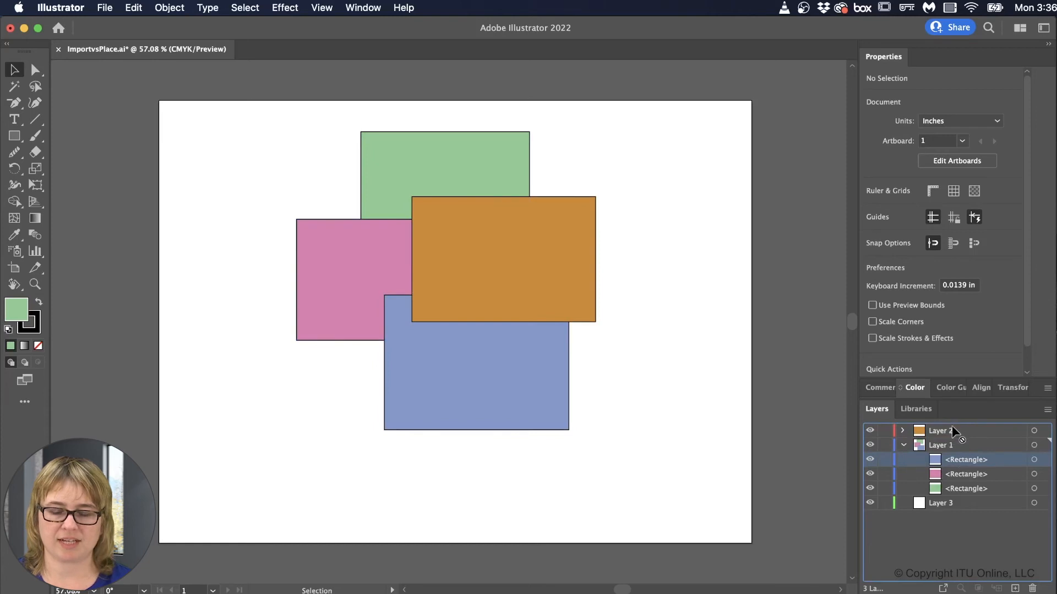
click(940, 431)
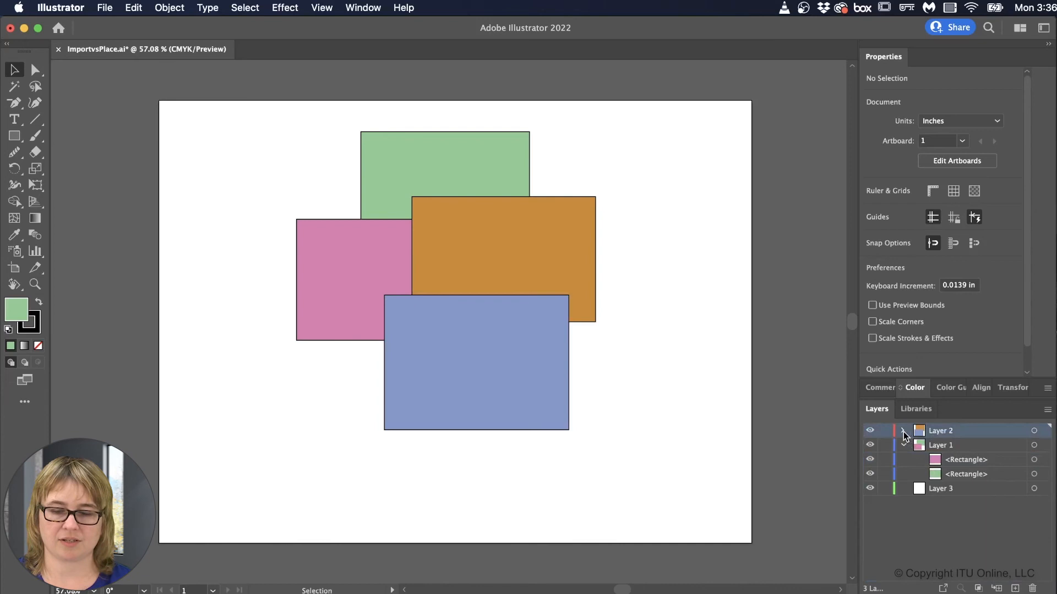
click(903, 431)
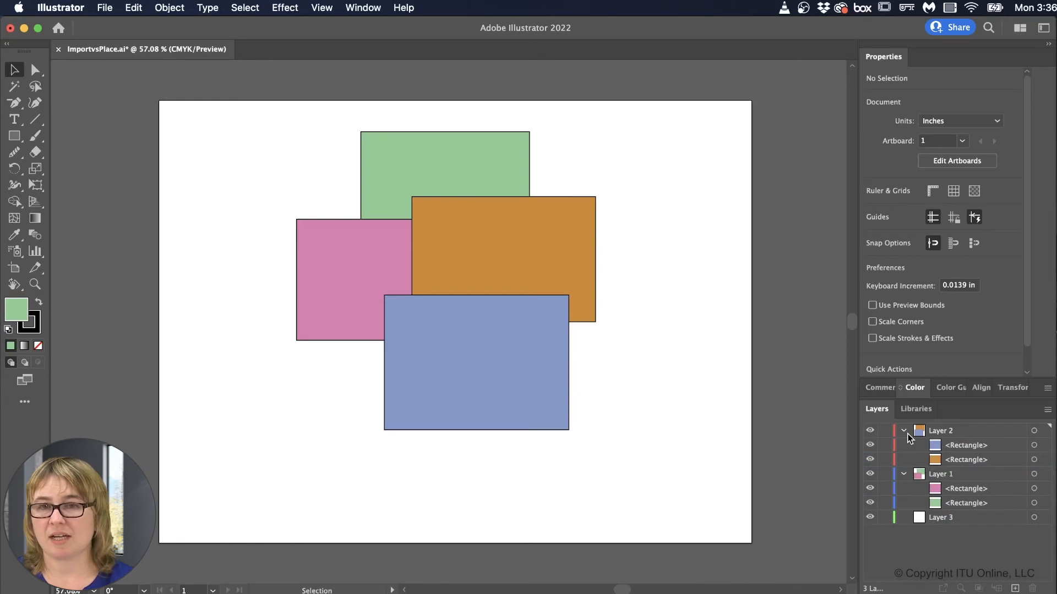
mouse_move(899, 449)
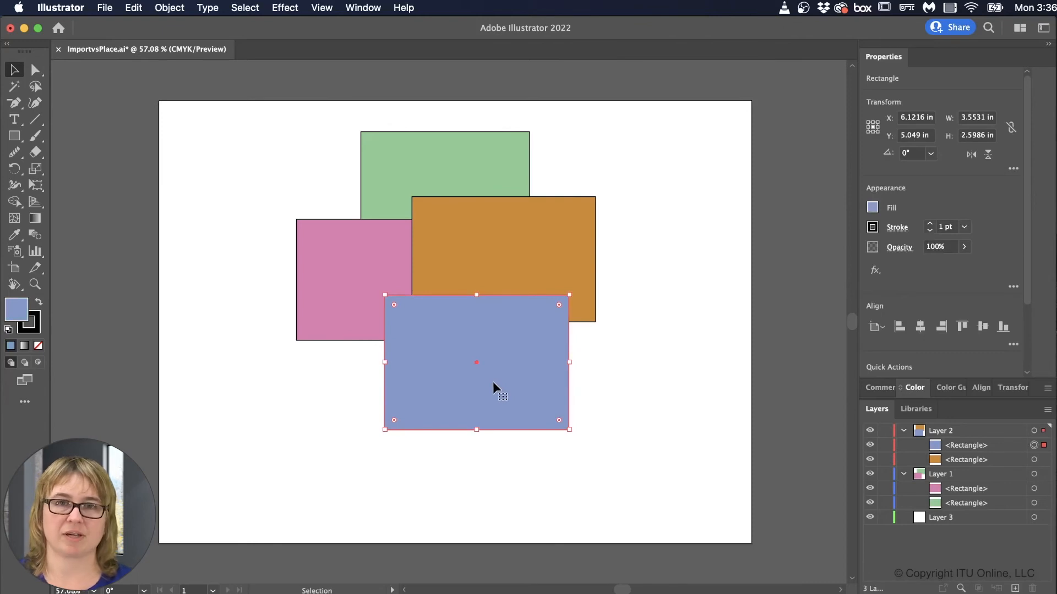
mouse_move(615, 363)
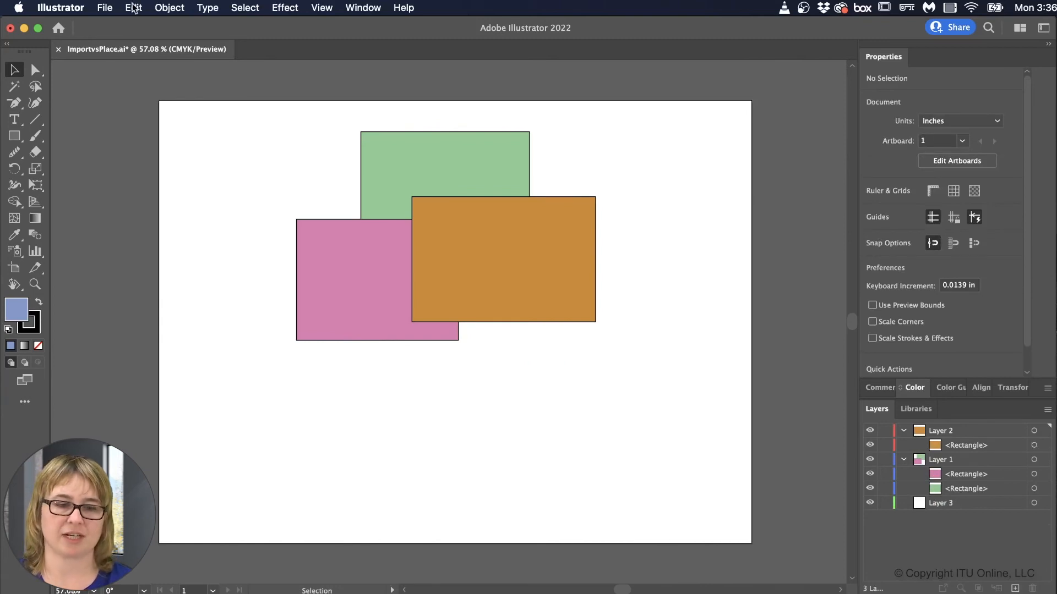
Step: Create Layer 4 and drag the pasted blue rectangle around the artboard
click(132, 8)
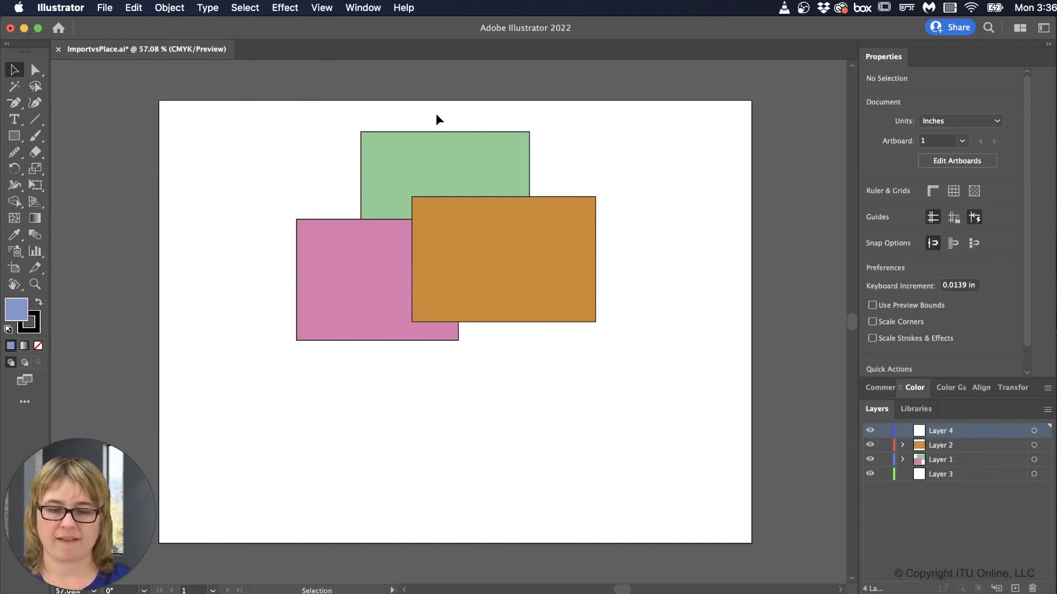
mouse_move(556, 242)
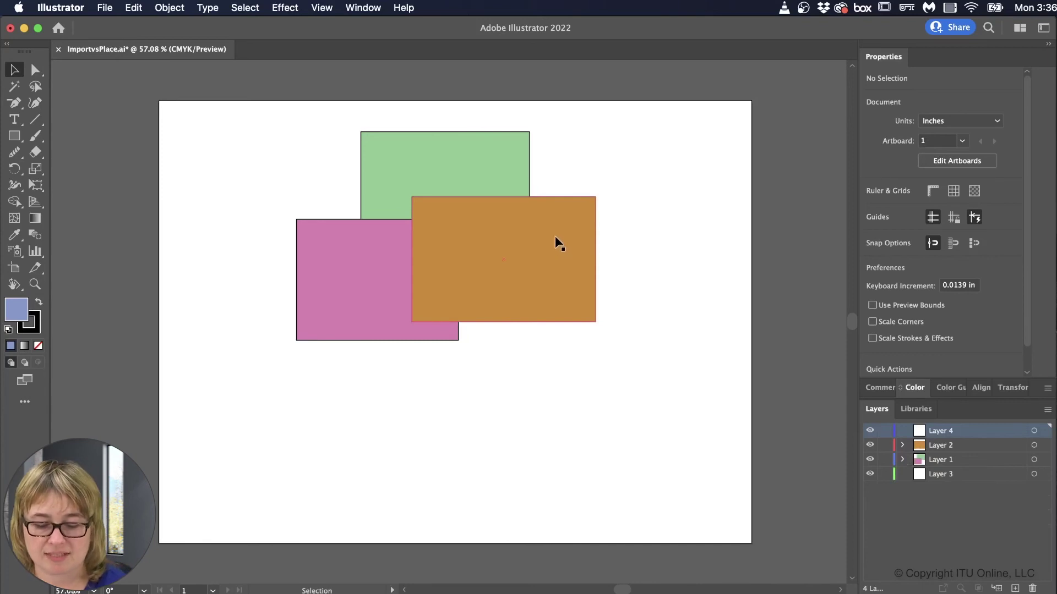
drag(504, 261, 568, 401)
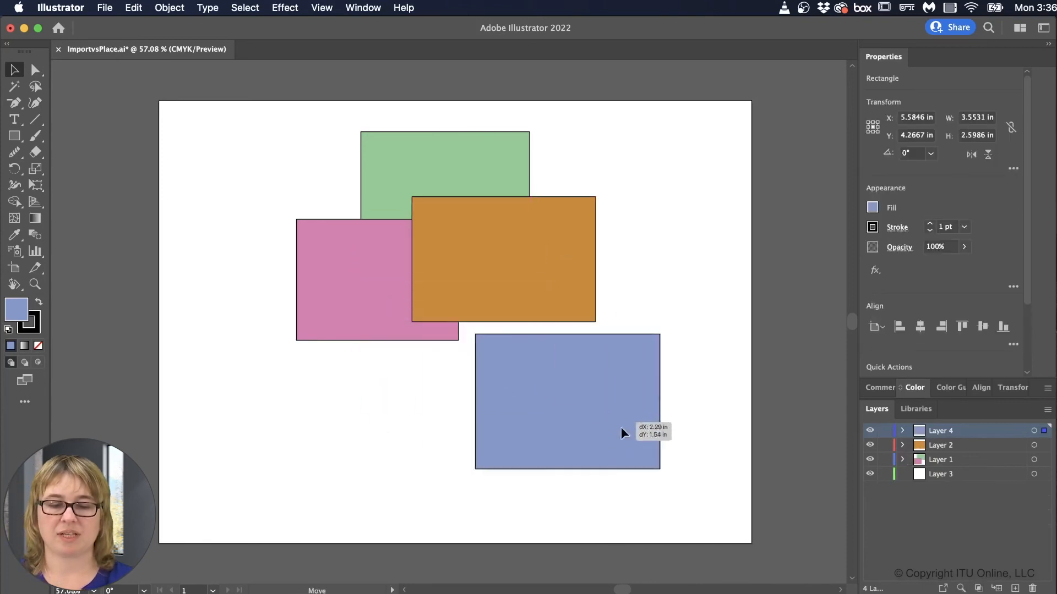
drag(567, 402, 645, 452)
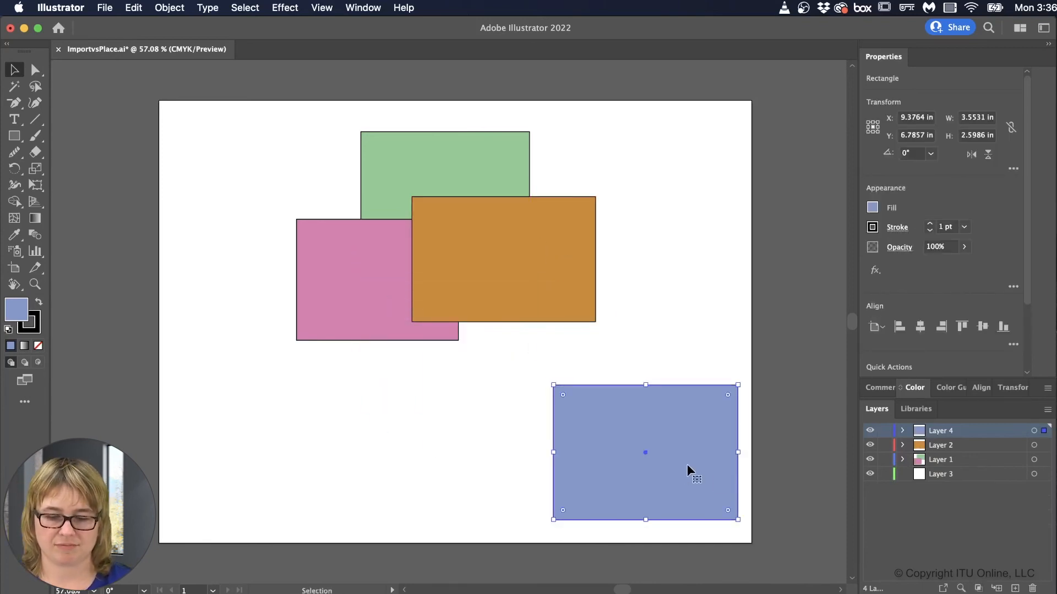
drag(645, 453, 448, 322)
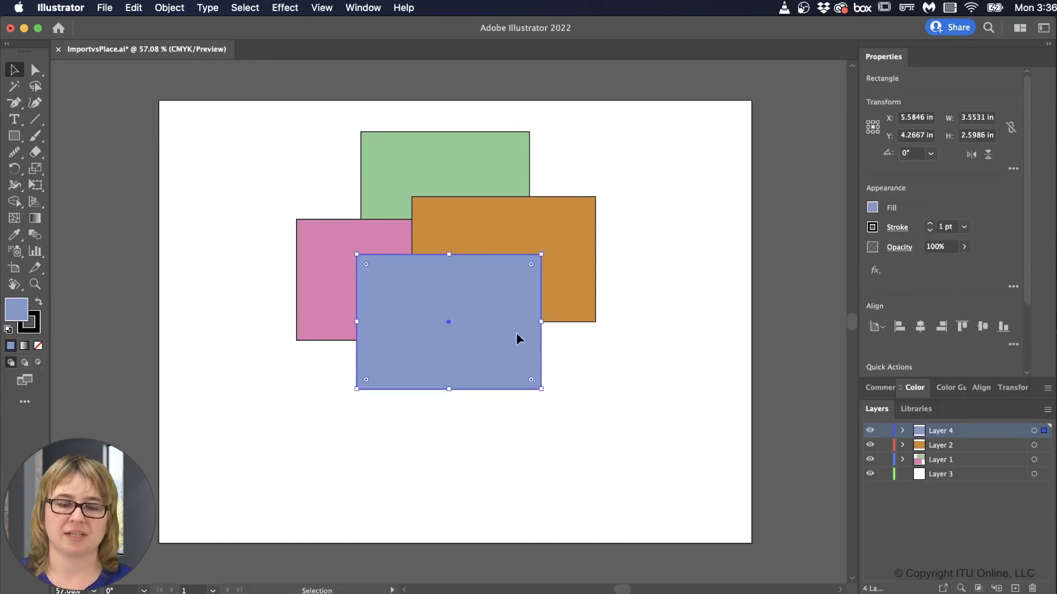
drag(448, 322, 636, 452)
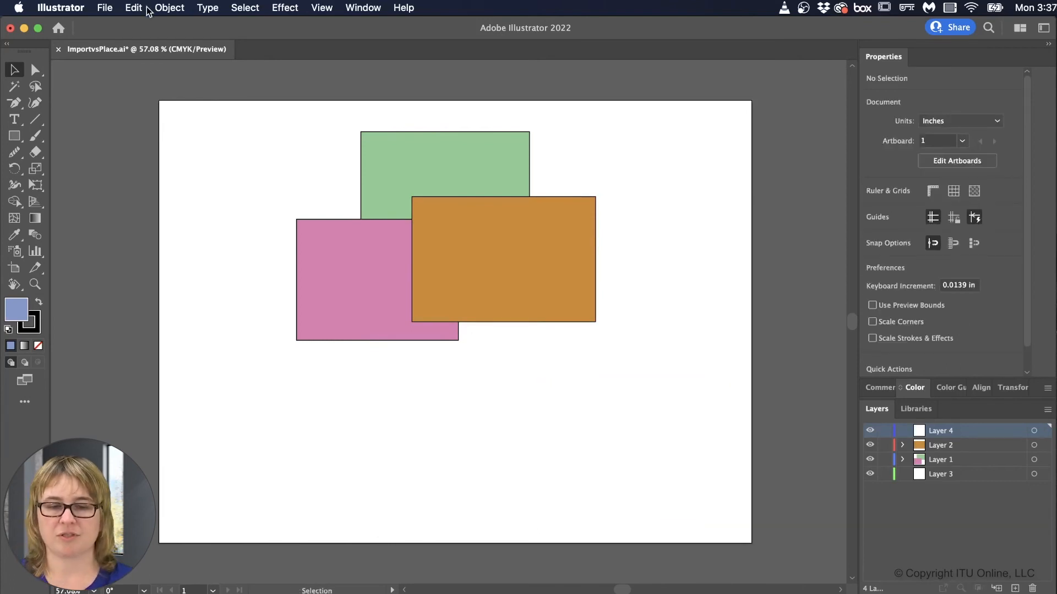
Step: Paste the blue rectangle in place onto Layer 1 with Edit > Paste in Place
click(133, 8)
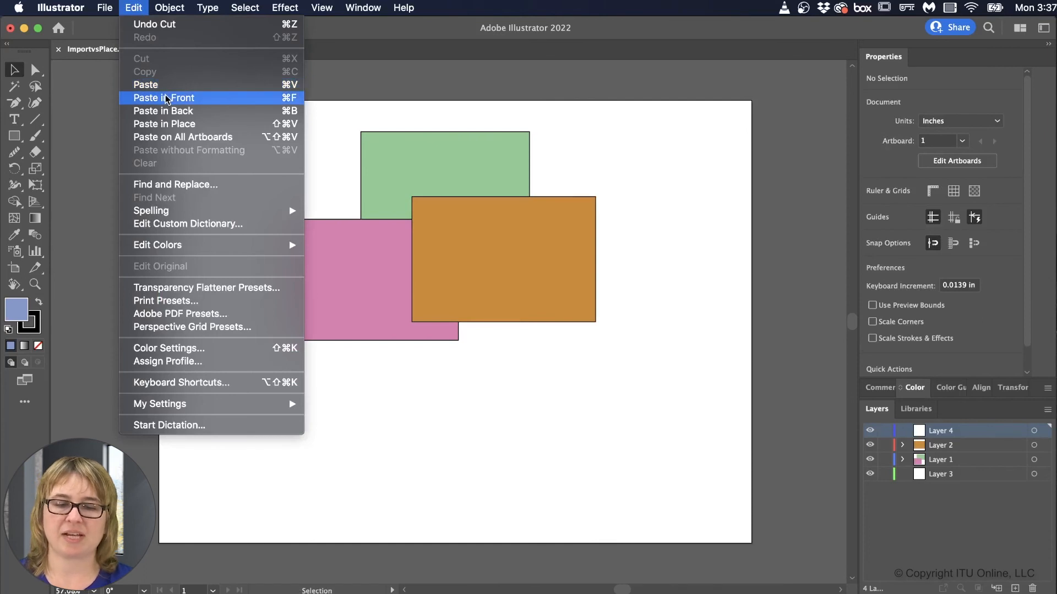
mouse_move(176, 125)
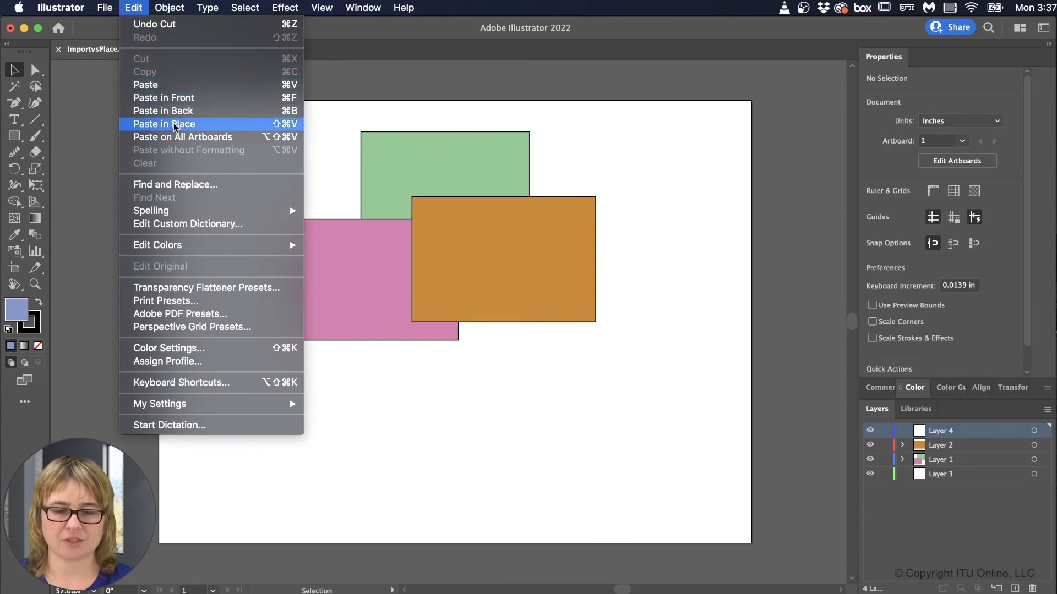
click(164, 124)
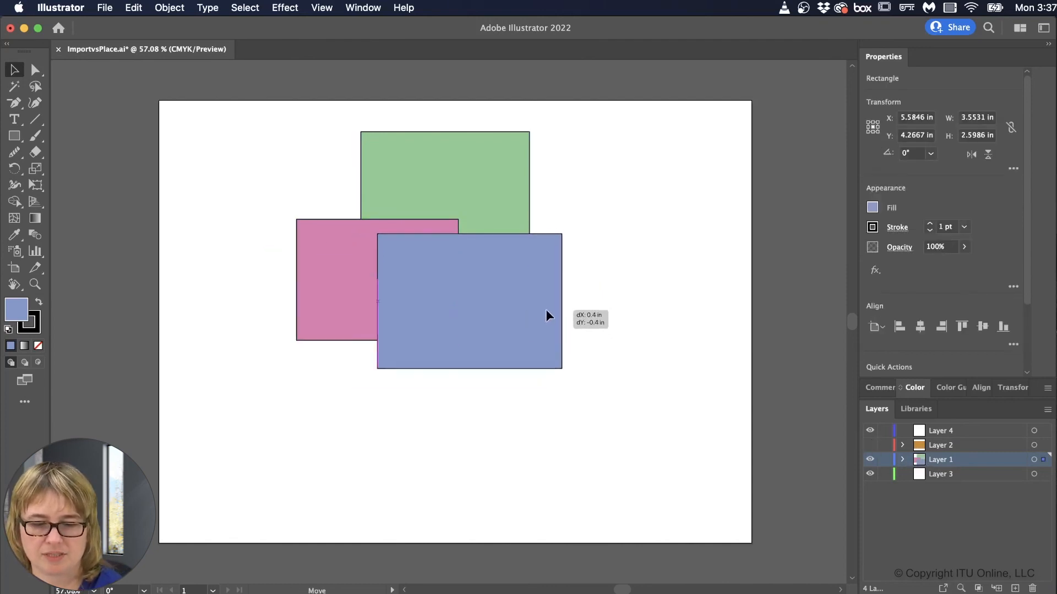
Step: Nudge the pasted blue rectangle up and right, then undo the move
drag(546, 317, 515, 267)
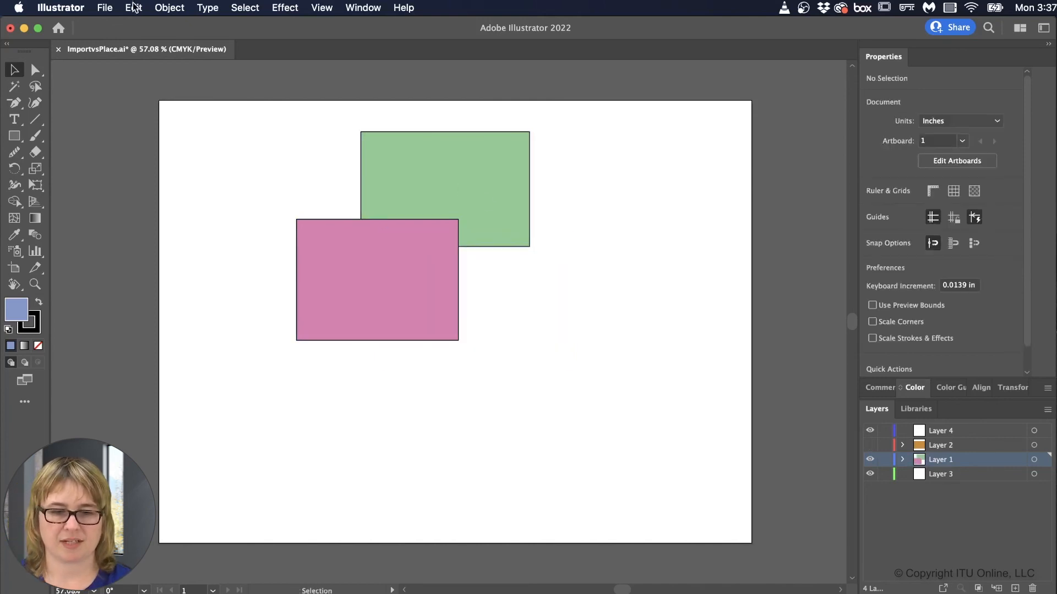
click(133, 8)
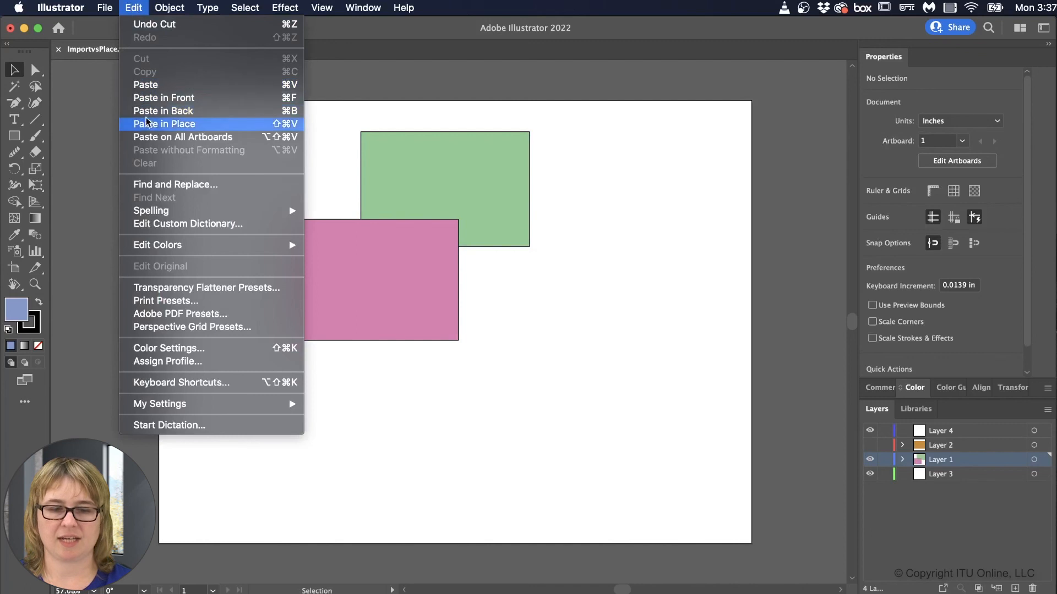
mouse_move(149, 101)
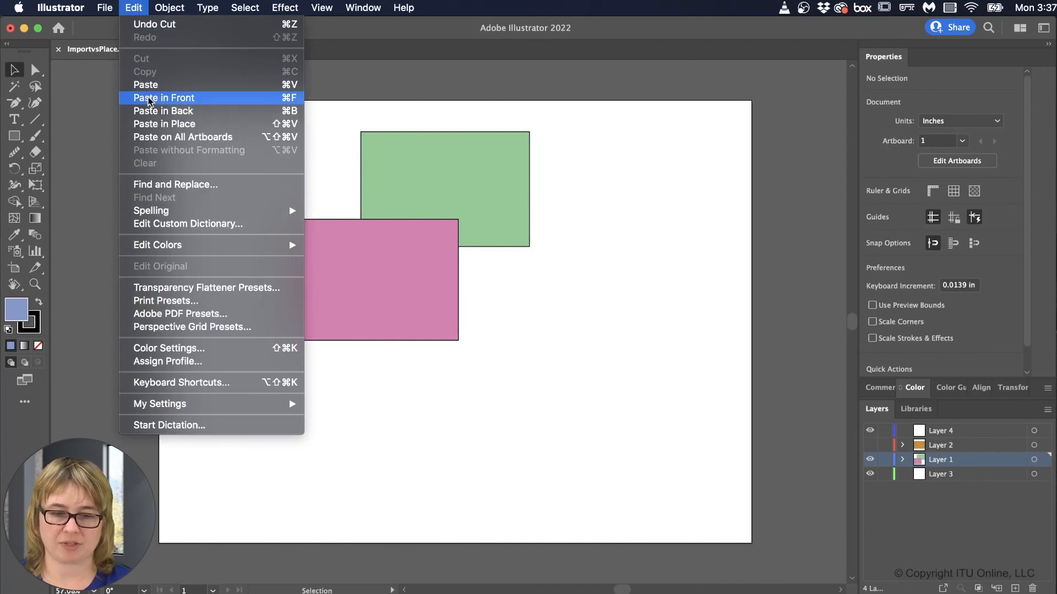
click(160, 97)
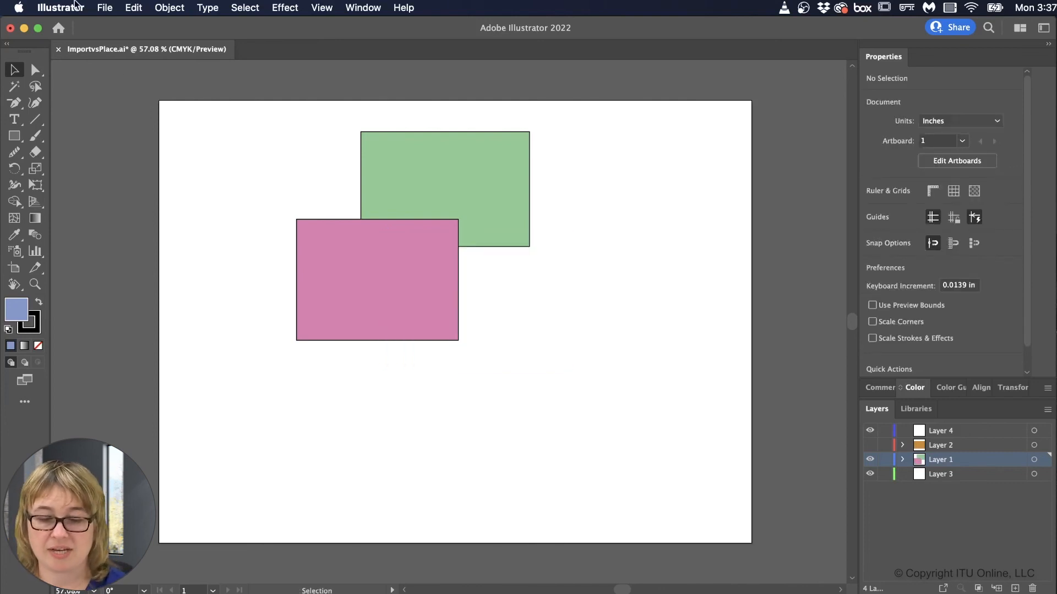
Step: Paste the blue rectangle in front on Layer 1 and expand Layer 1 to confirm
click(133, 8)
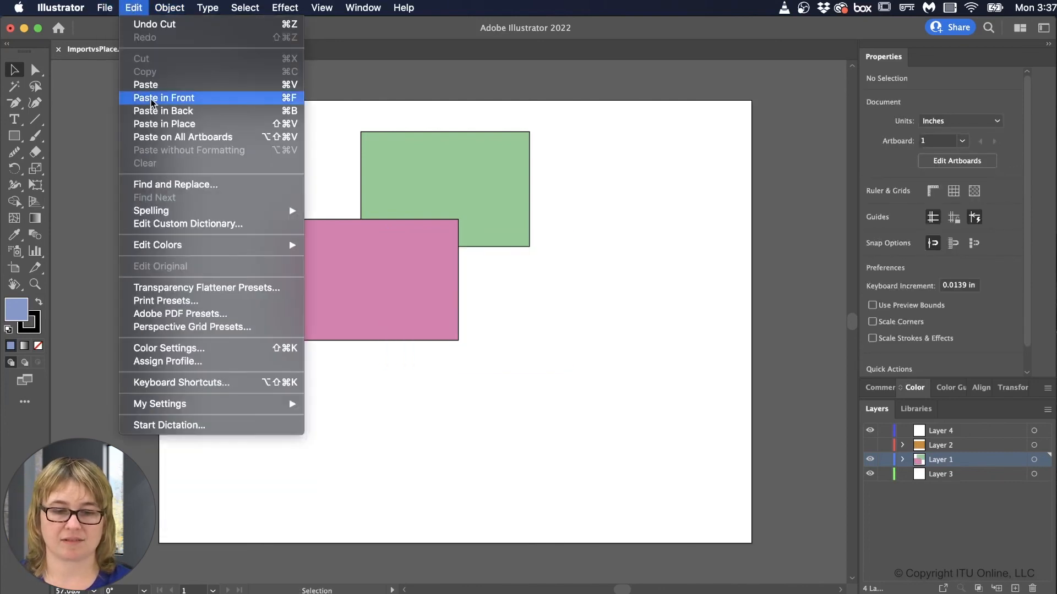
click(163, 98)
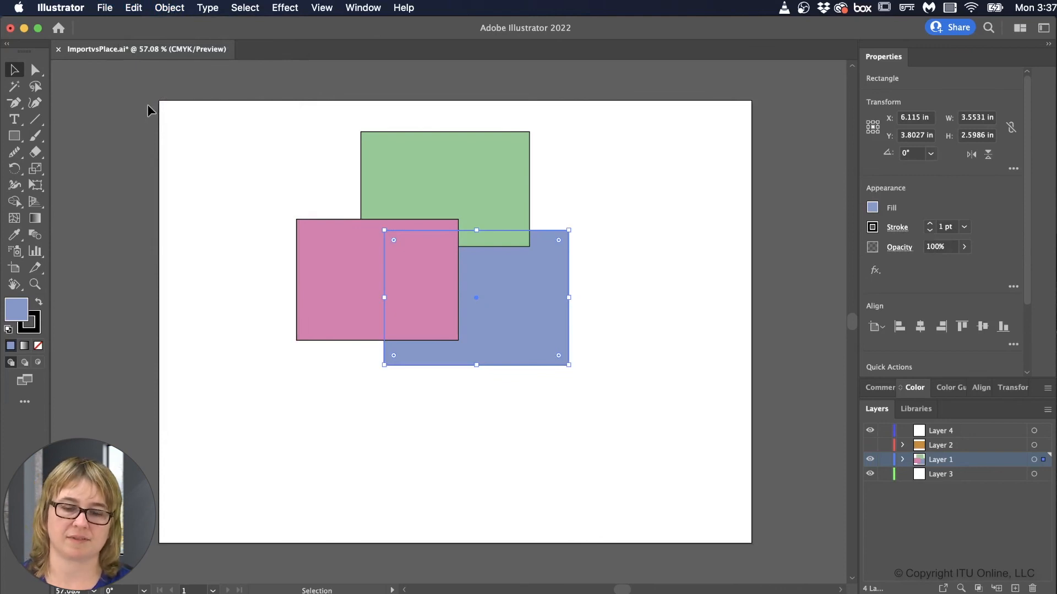
click(133, 8)
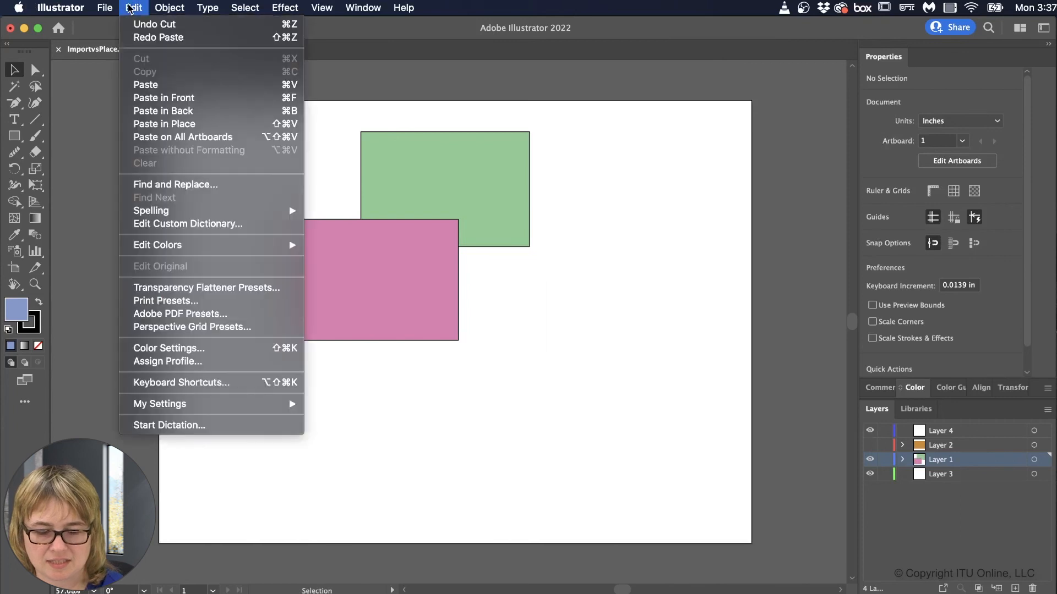
click(134, 8)
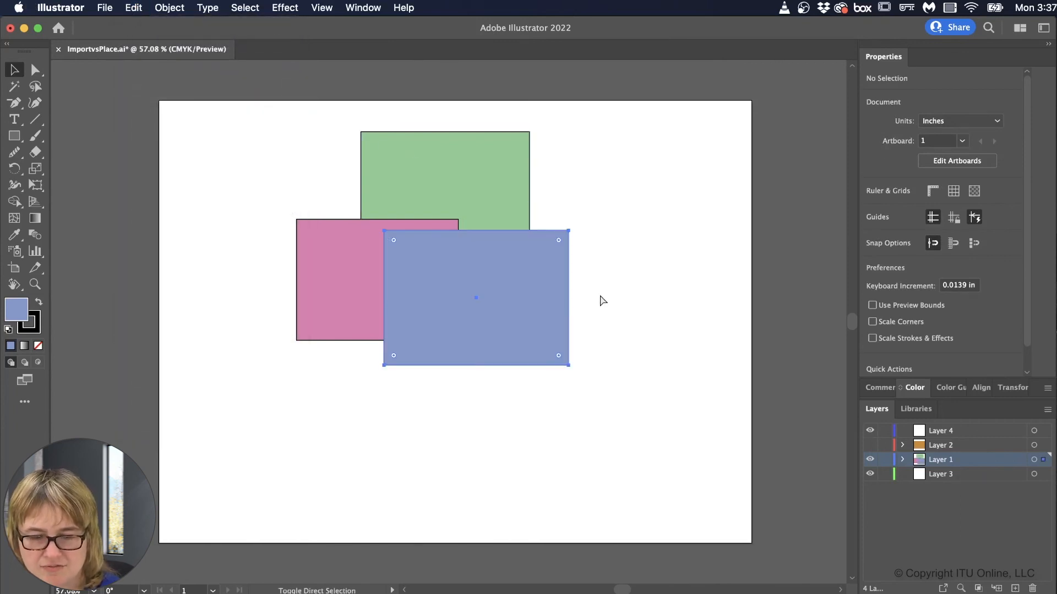
click(476, 298)
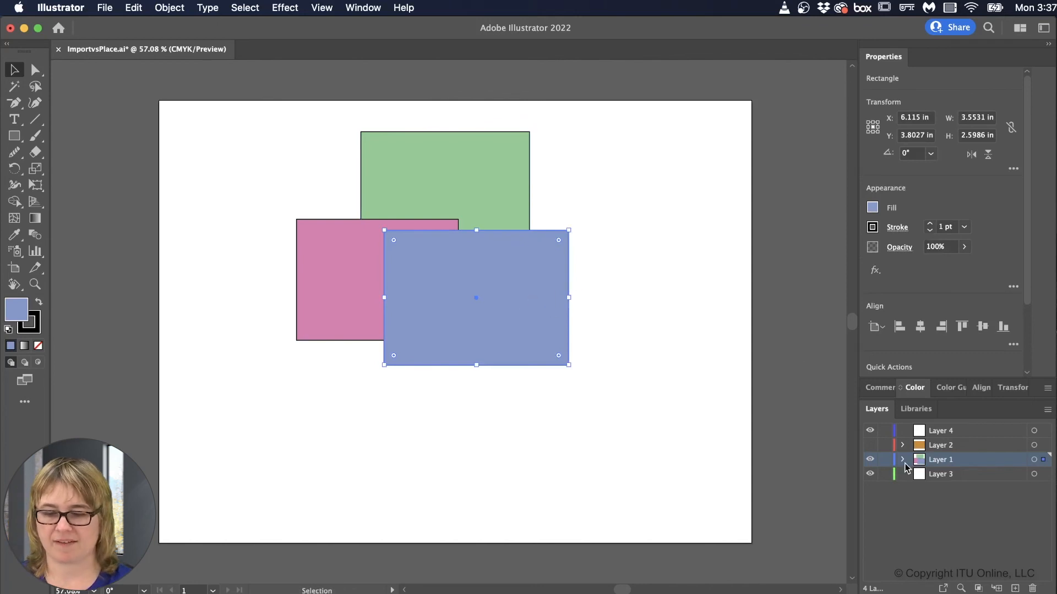
click(902, 459)
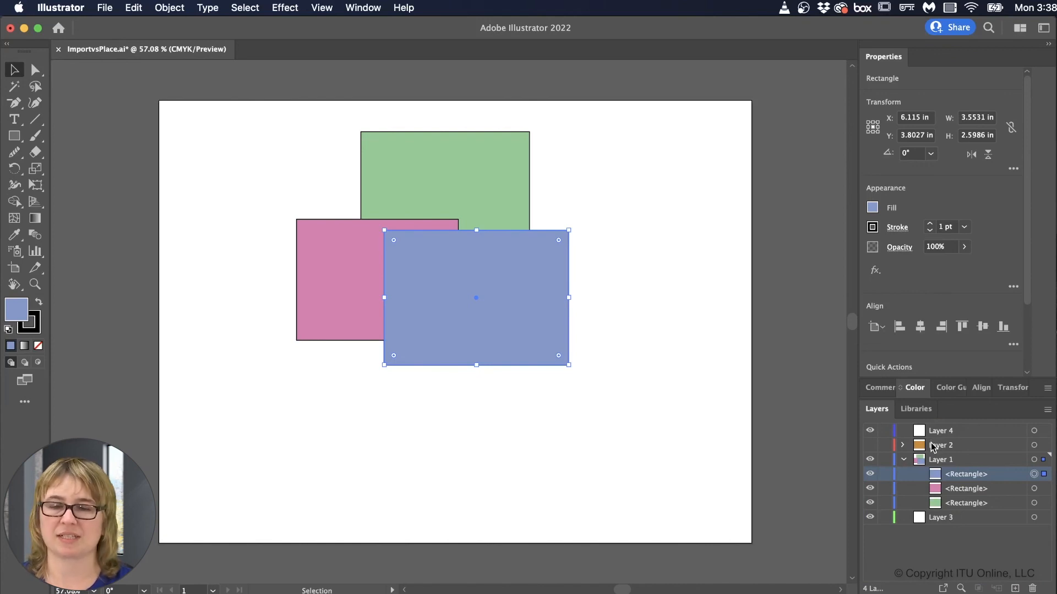
mouse_move(931, 447)
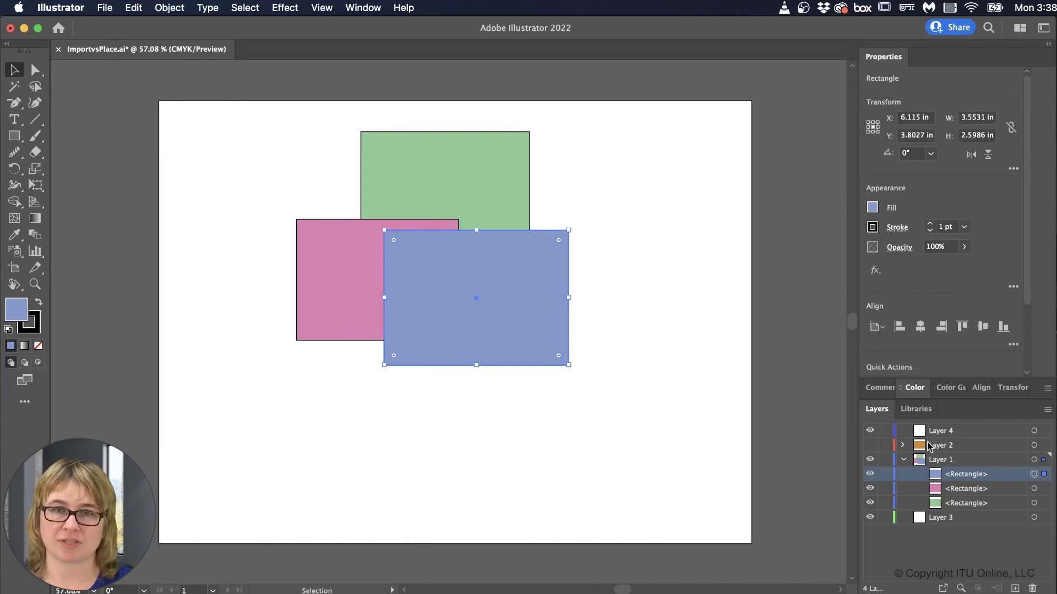